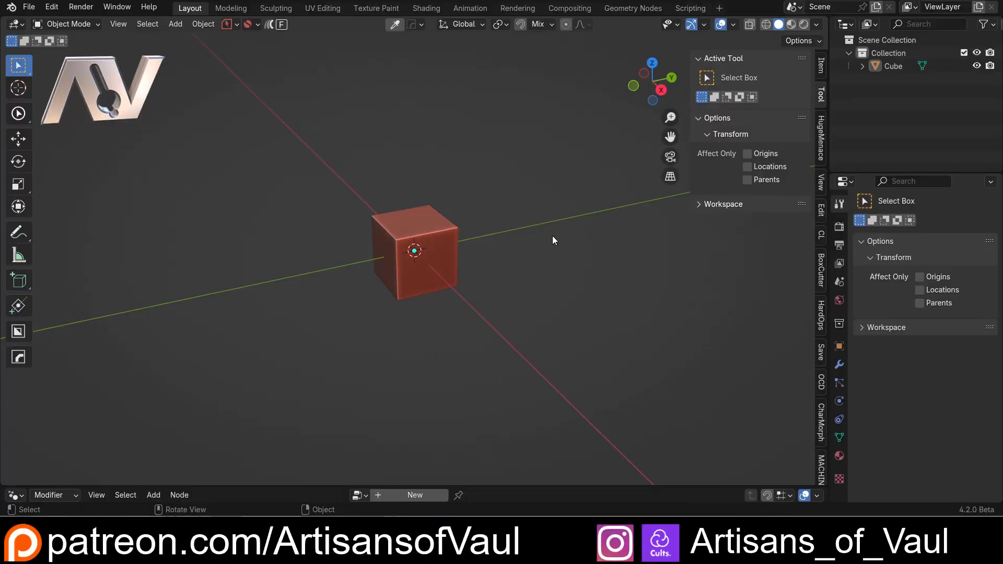
pyautogui.moveTo(550, 174)
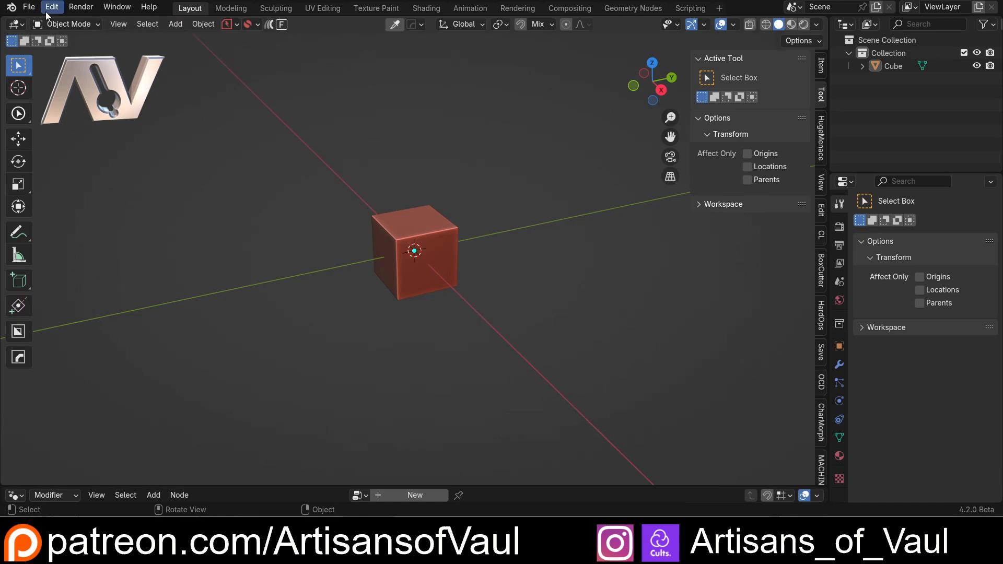
# Open the Extensions preferences and browse the list showing 3D Print Toolbox, LoopTools and Bool Tool installed
pyautogui.click(52, 6)
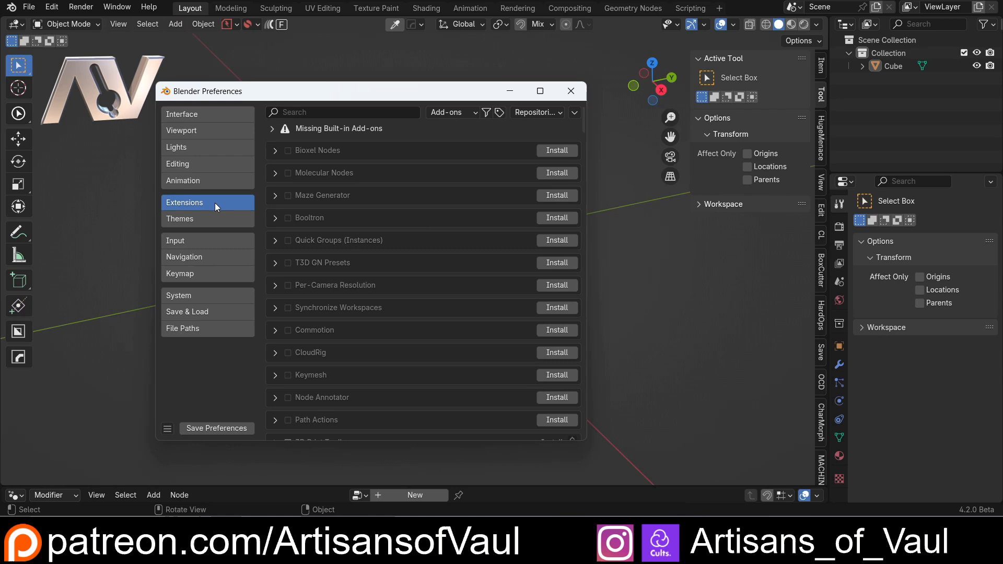
pyautogui.moveTo(216, 205)
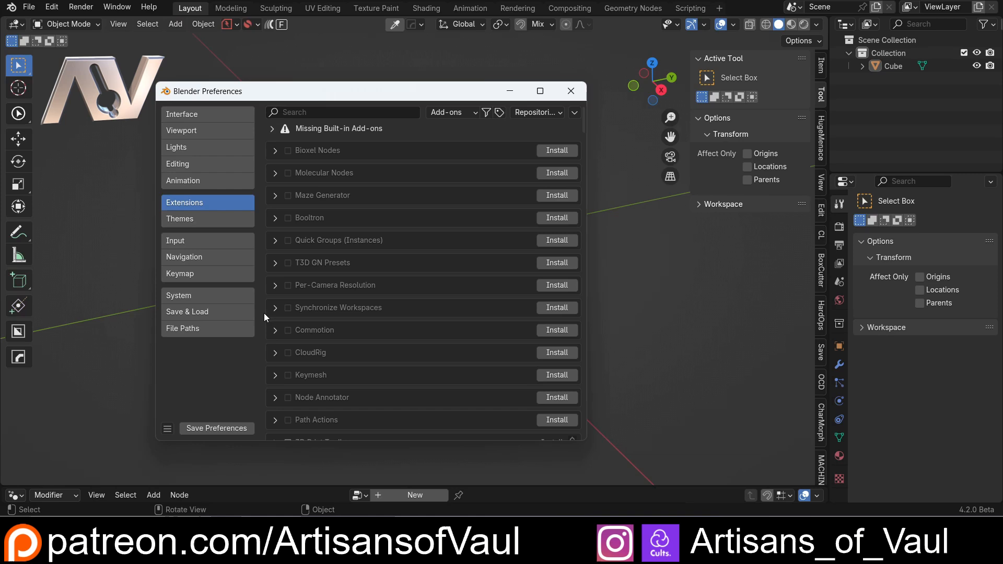
pyautogui.moveTo(399, 206)
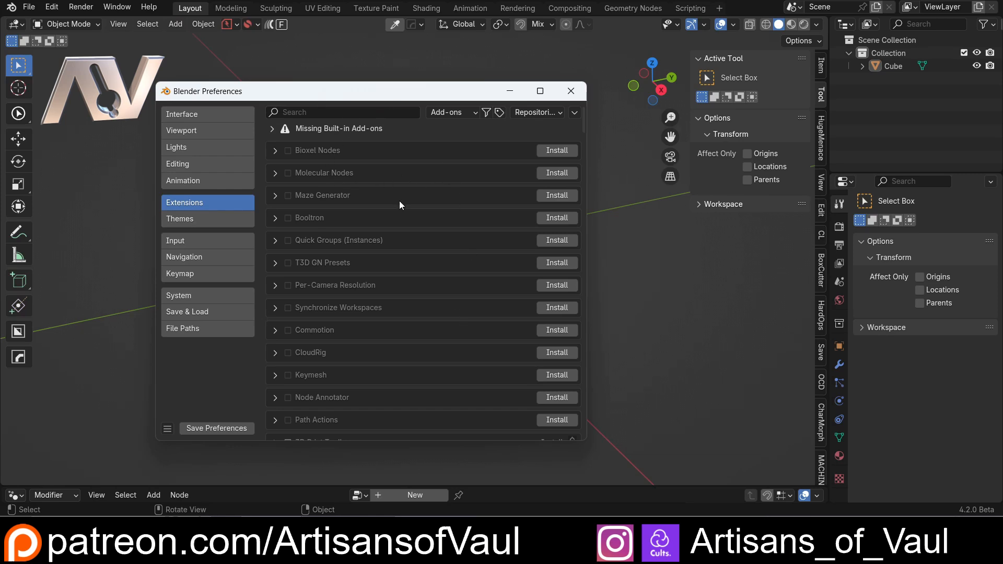
pyautogui.scroll(-3)
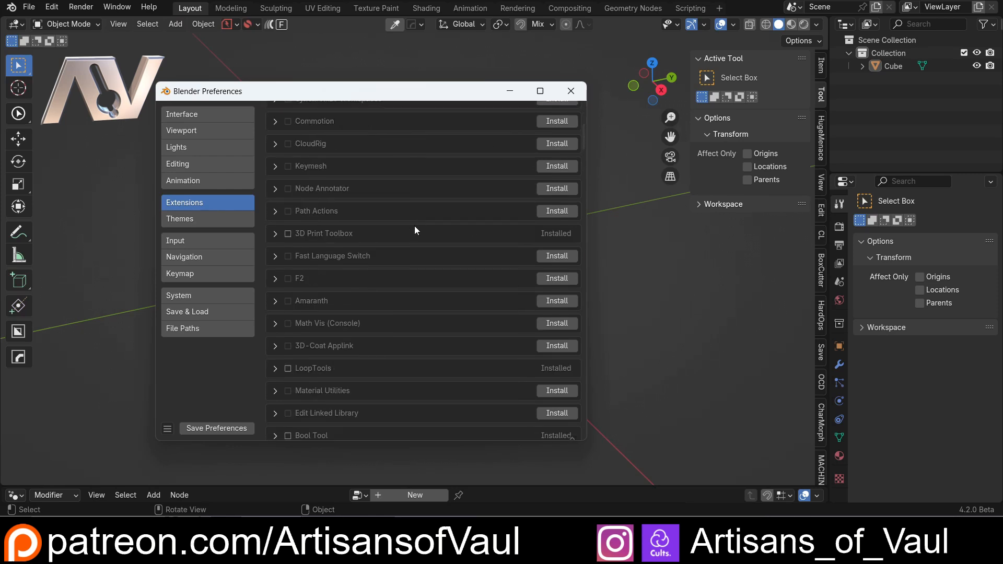
pyautogui.scroll(3)
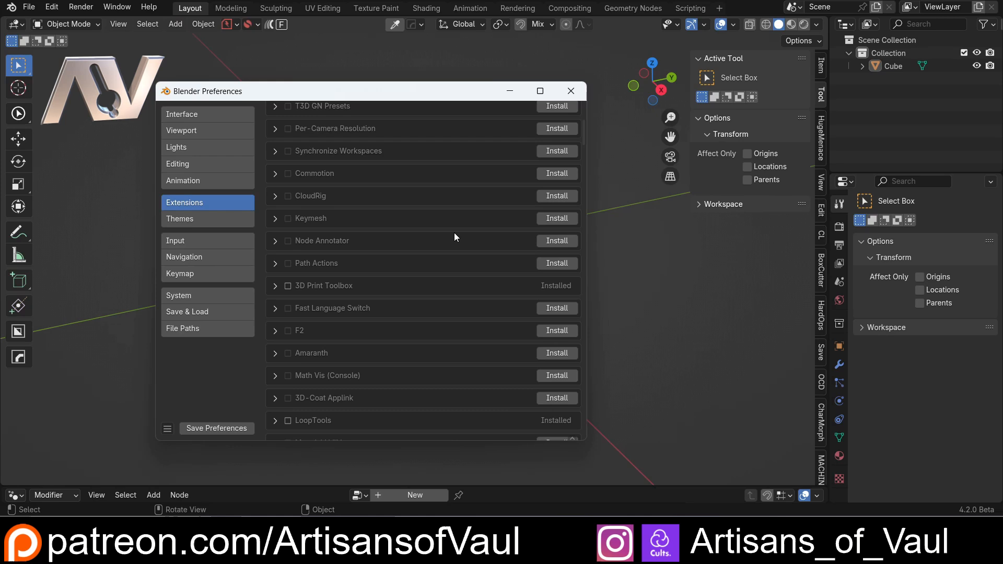
pyautogui.scroll(3)
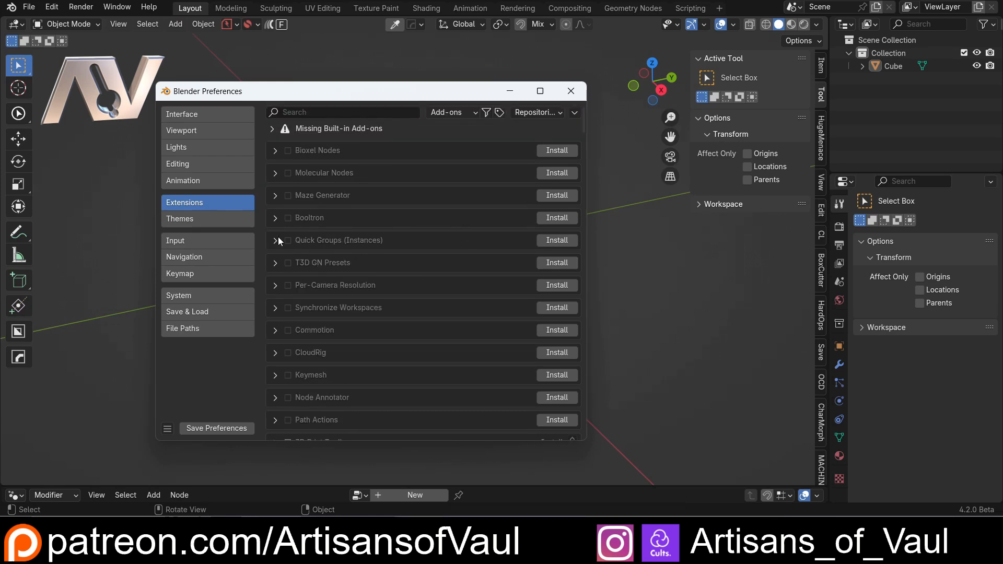
pyautogui.scroll(-3)
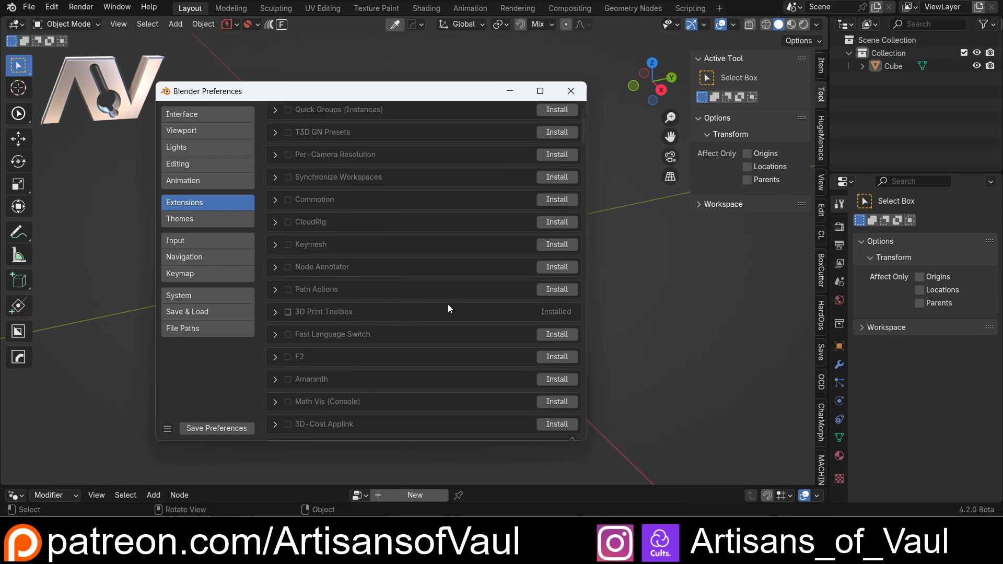
pyautogui.scroll(3)
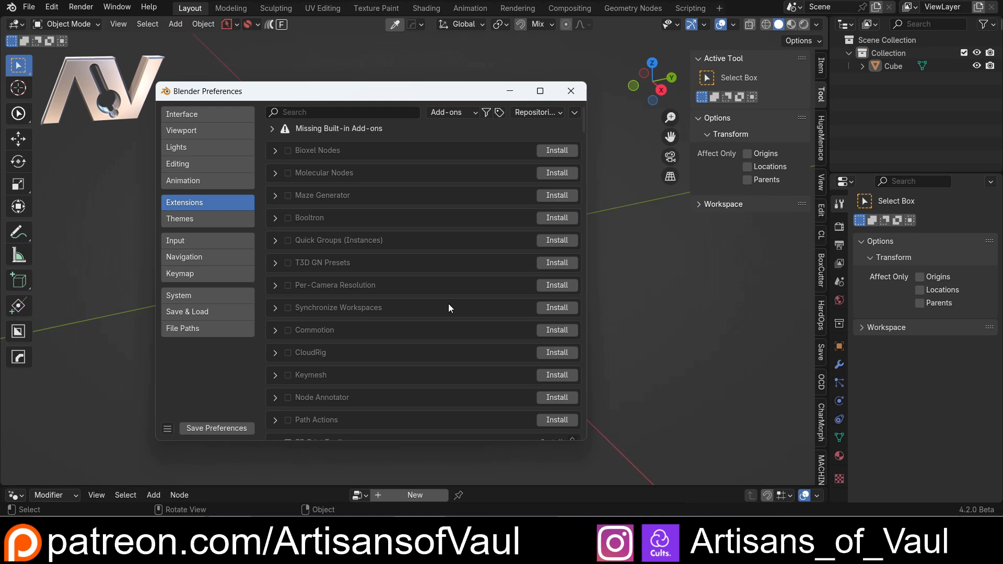
pyautogui.moveTo(453, 128)
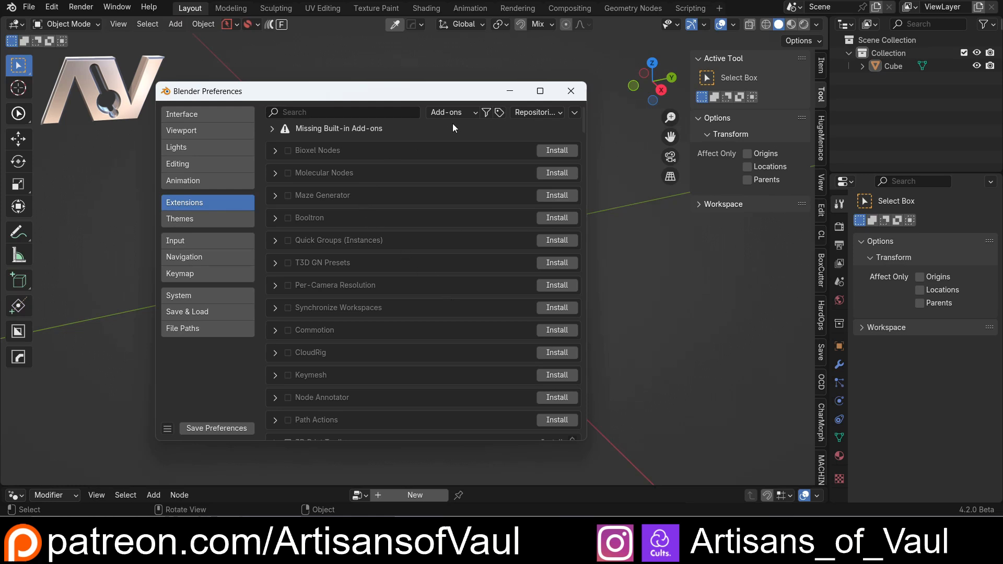
pyautogui.click(574, 113)
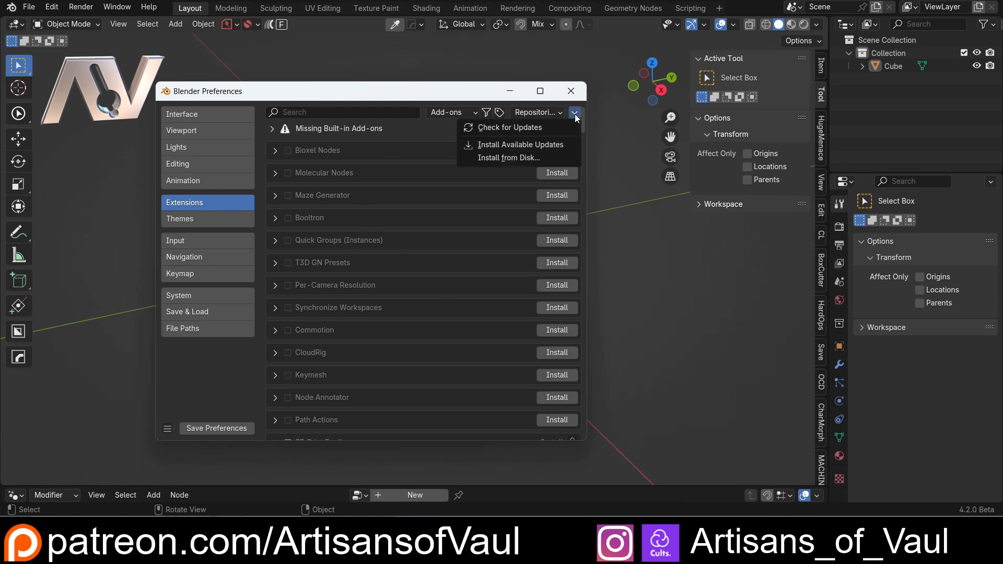
pyautogui.moveTo(507, 158)
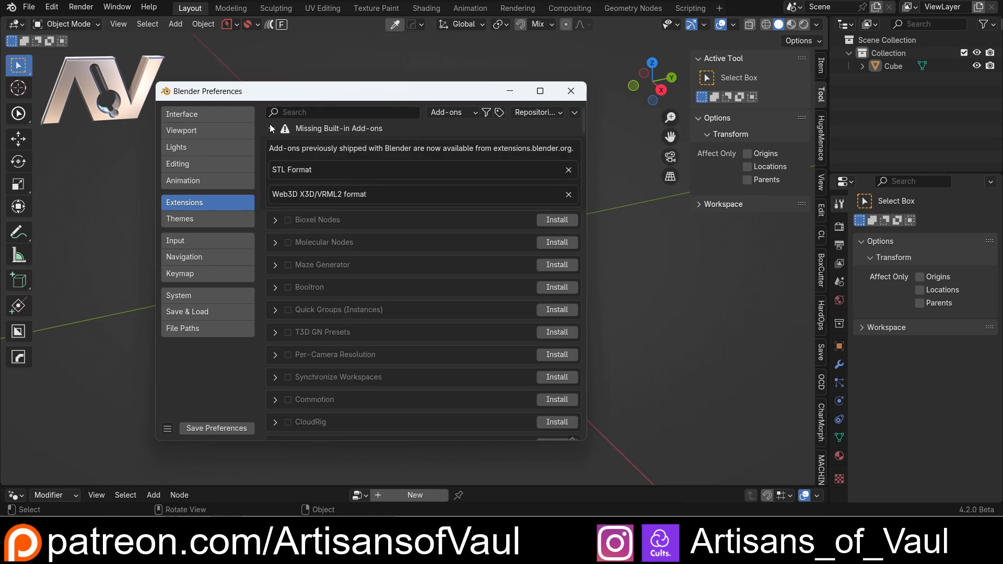
pyautogui.scroll(-3)
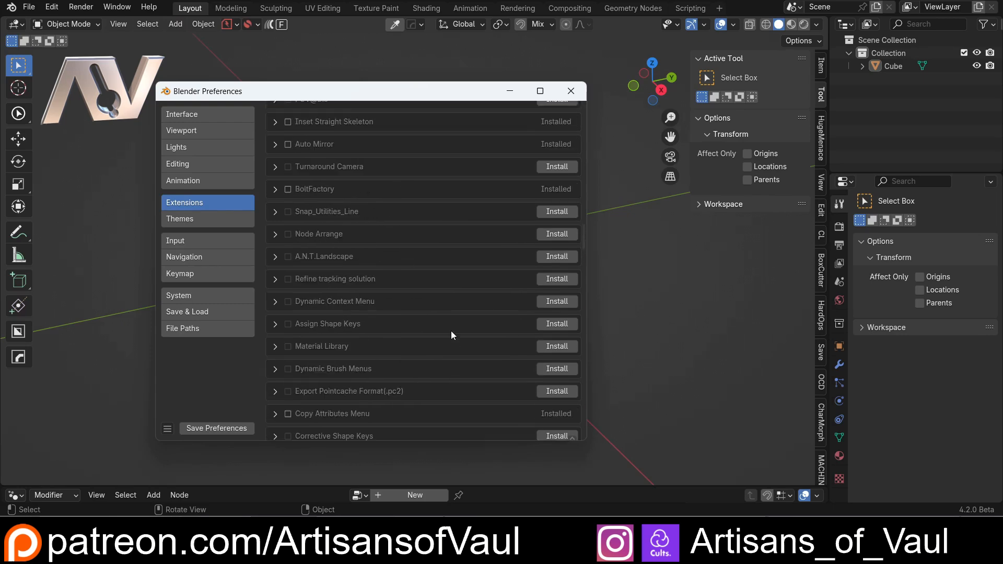
pyautogui.scroll(3)
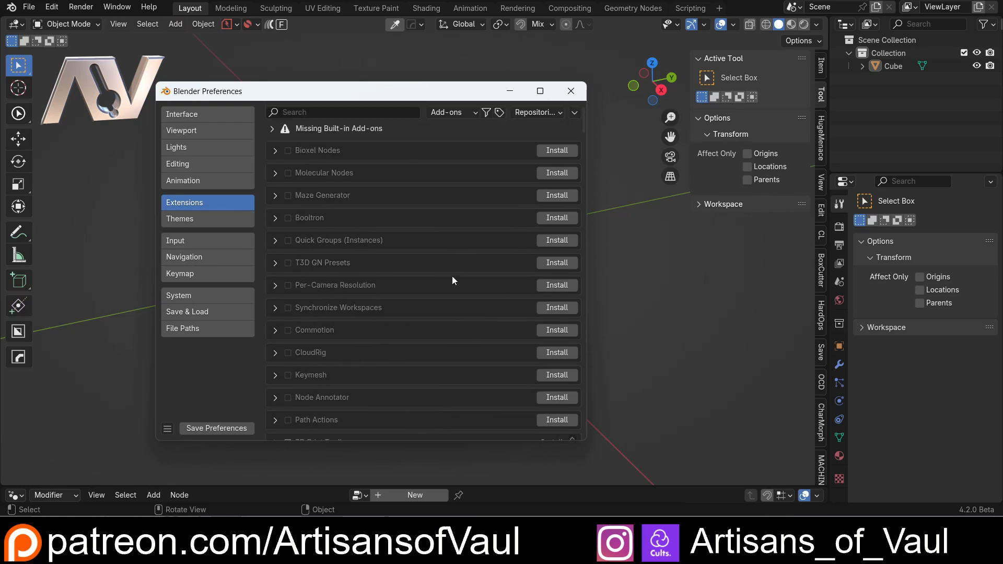
pyautogui.click(450, 112)
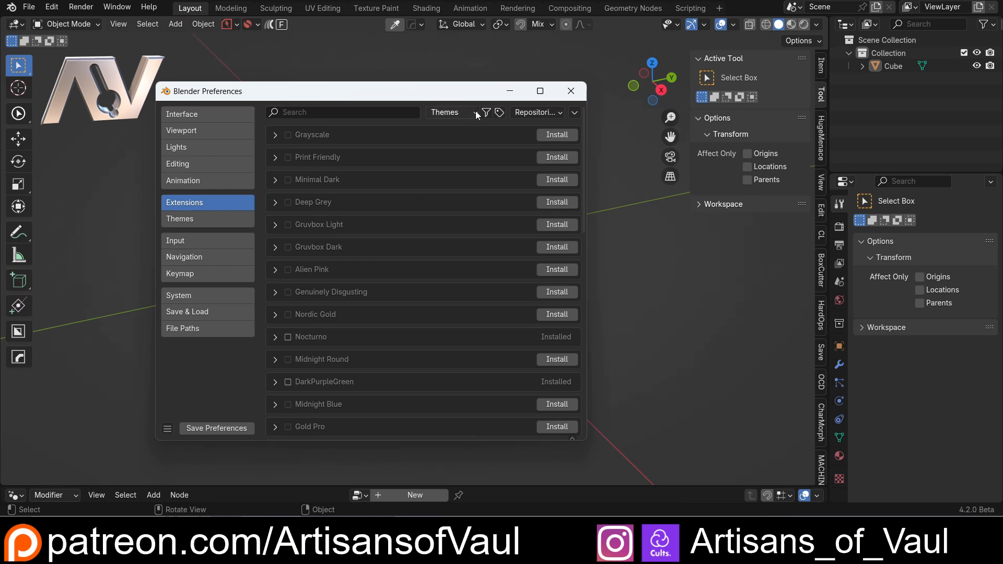
pyautogui.click(444, 111)
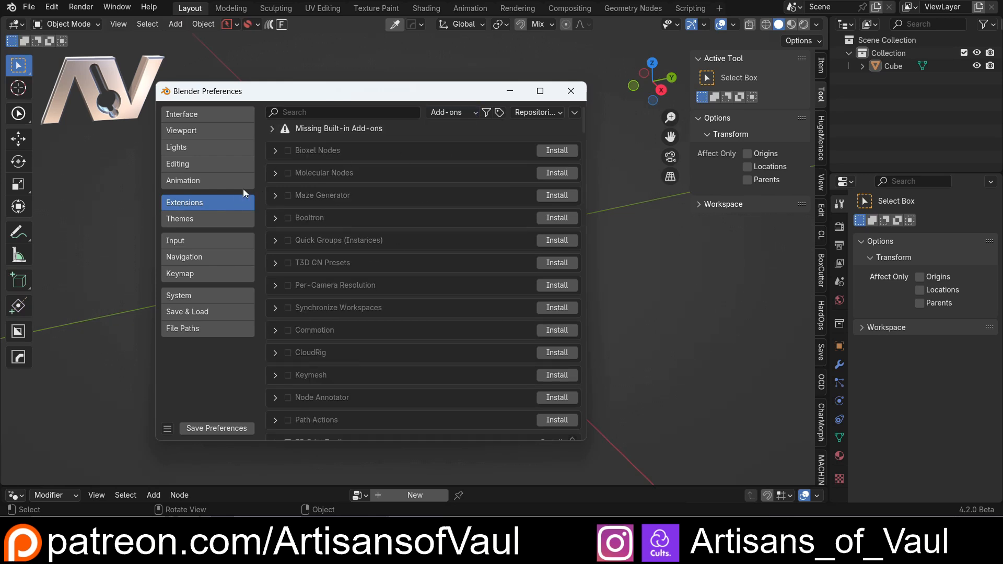
pyautogui.moveTo(450, 113)
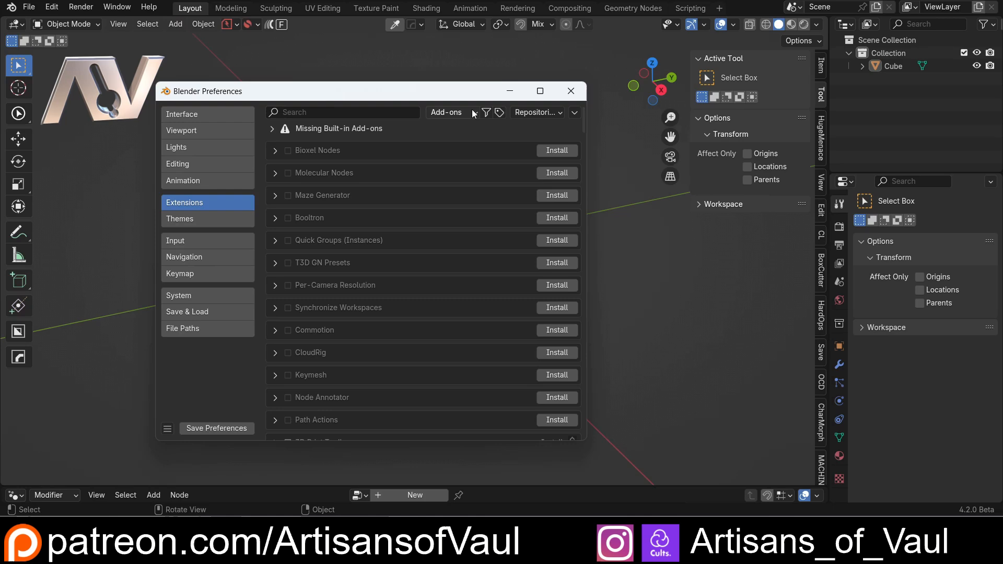
pyautogui.click(572, 113)
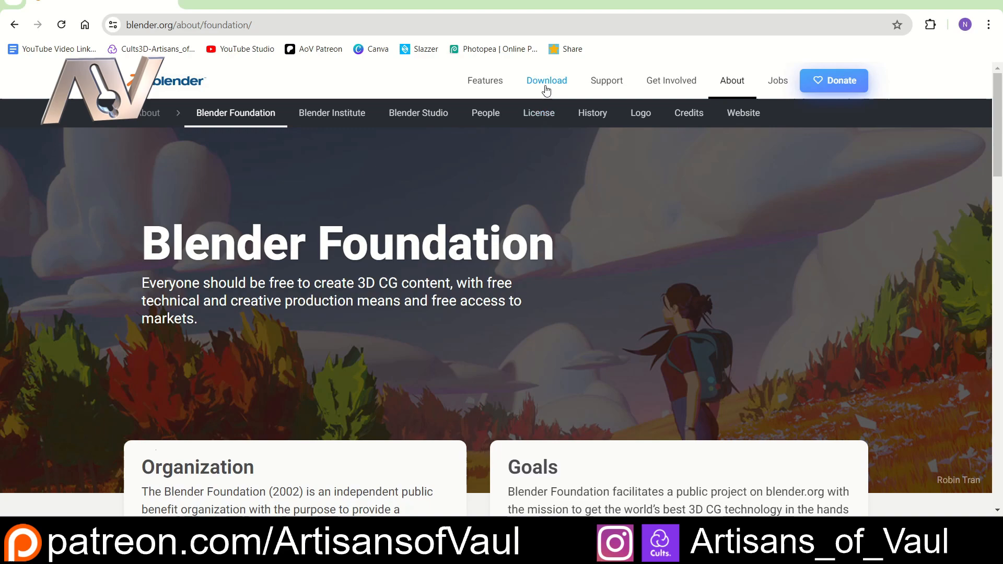
pyautogui.click(547, 81)
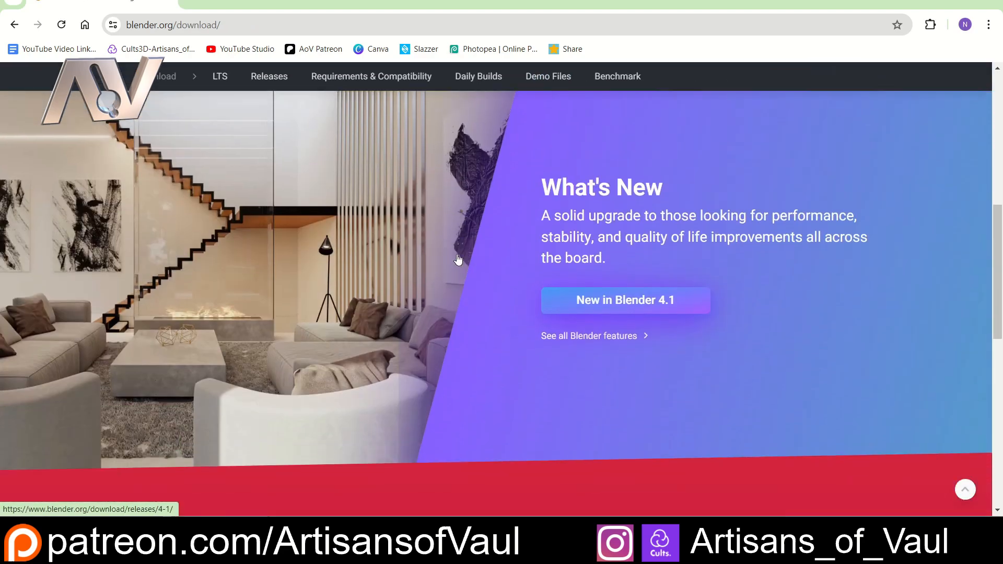
pyautogui.scroll(-3)
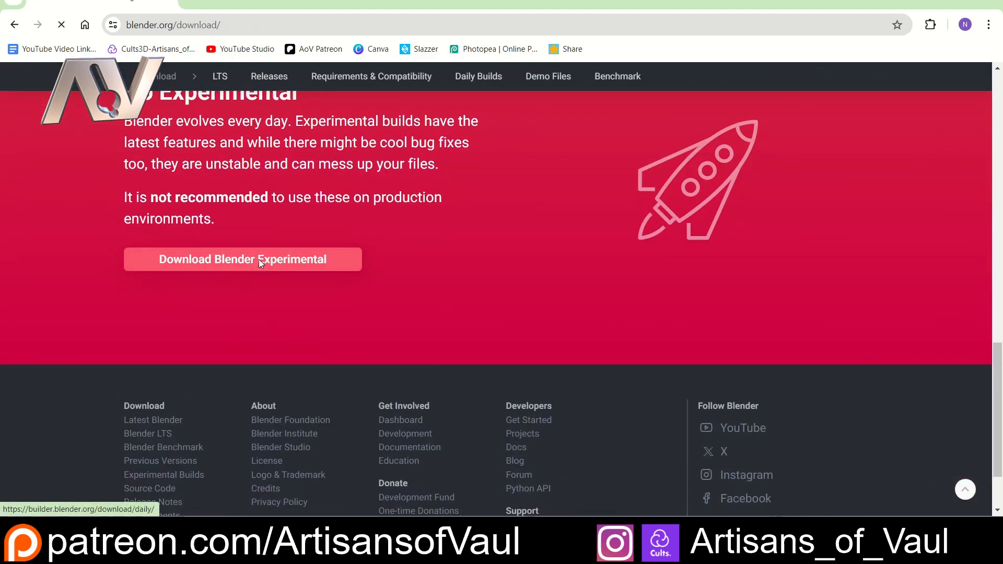
pyautogui.click(242, 259)
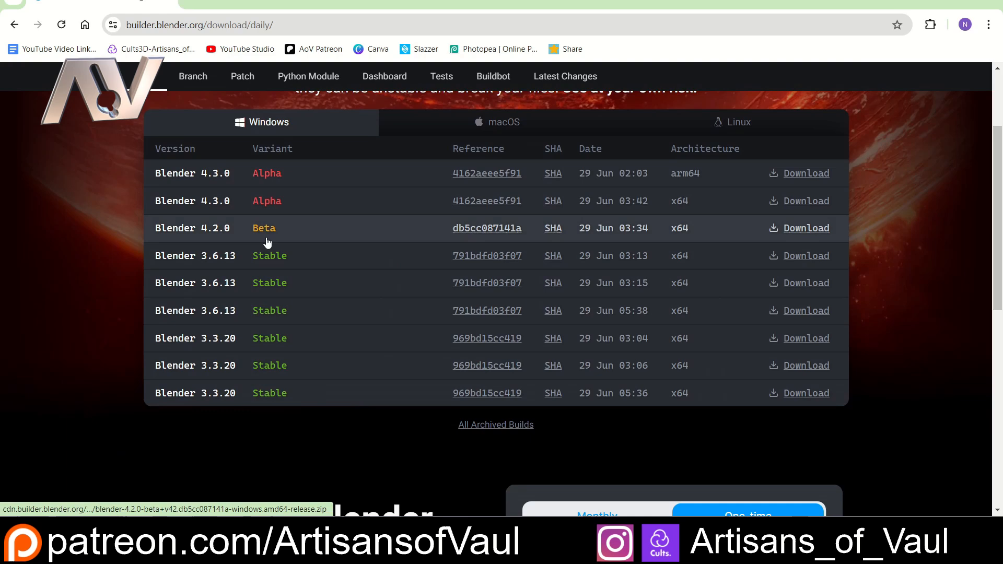
pyautogui.moveTo(576, 239)
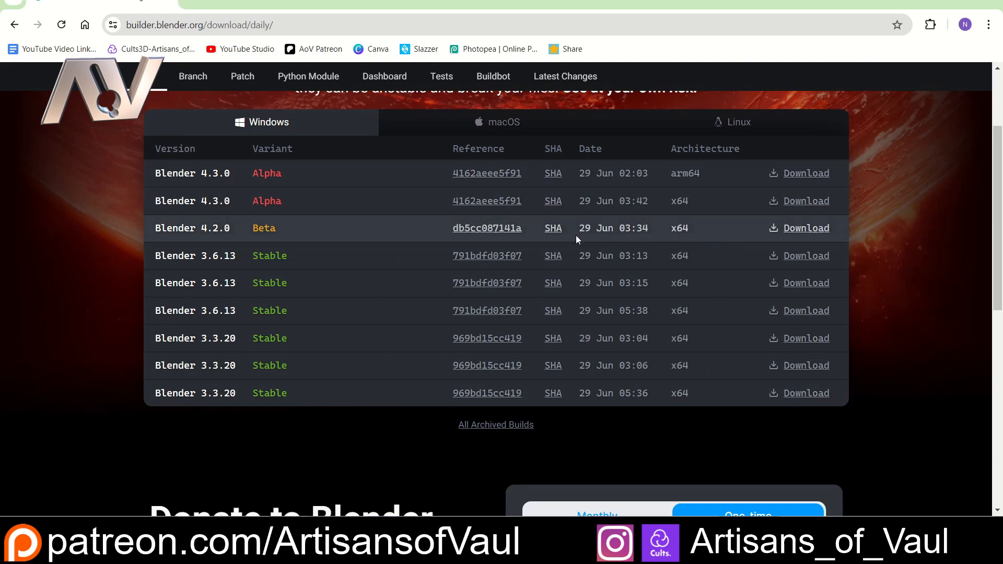
pyautogui.moveTo(576, 230)
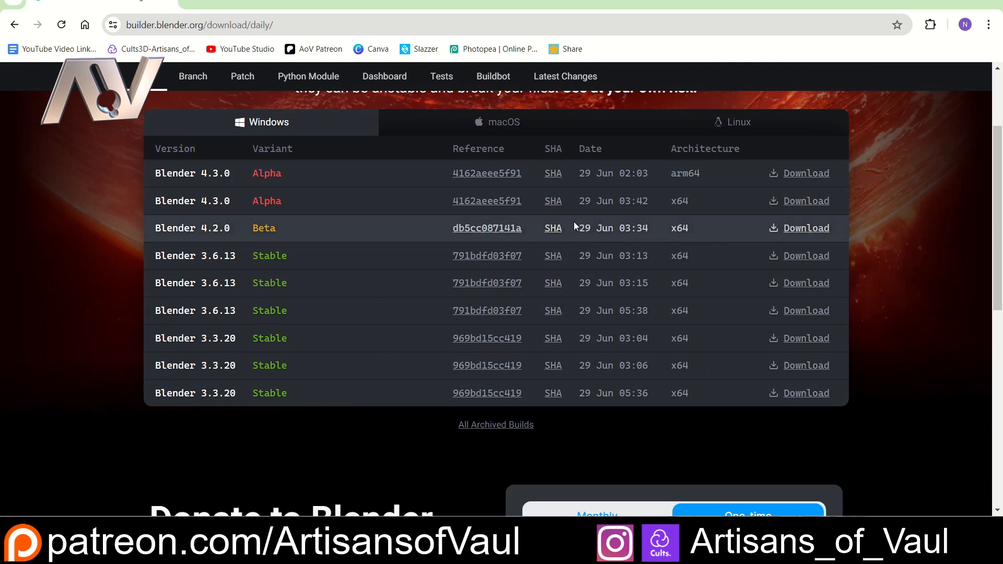
pyautogui.moveTo(553, 227)
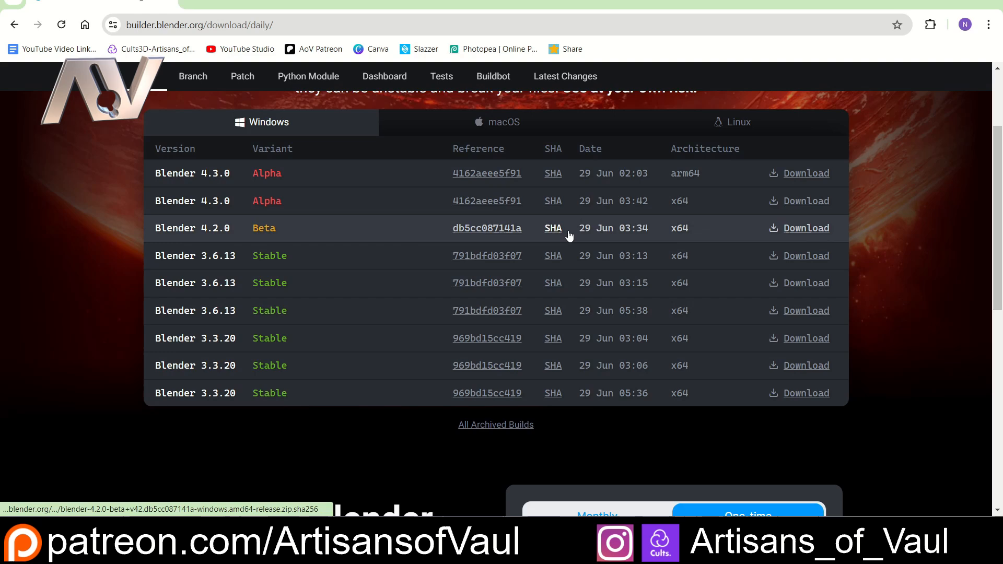
pyautogui.moveTo(671, 233)
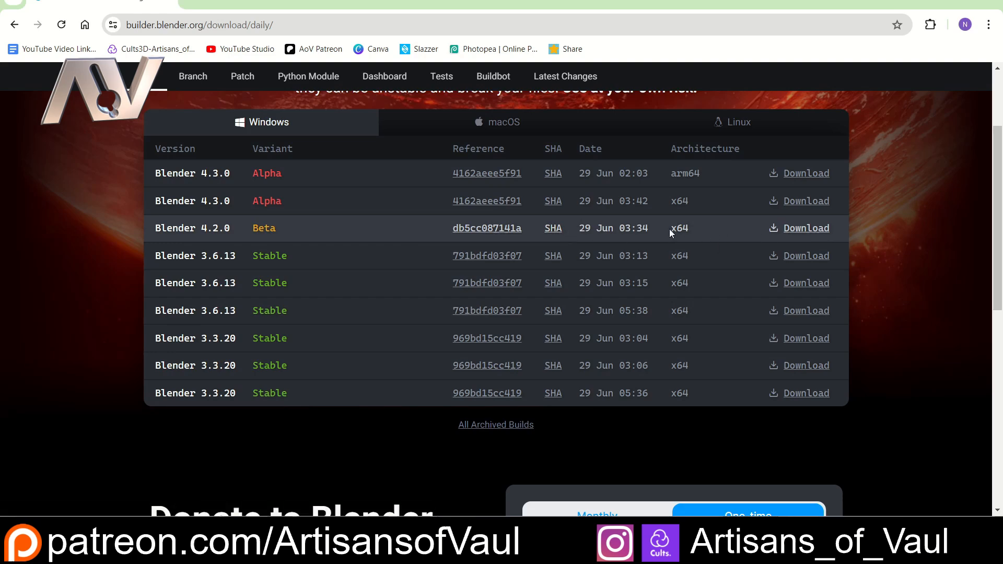
pyautogui.moveTo(487, 228)
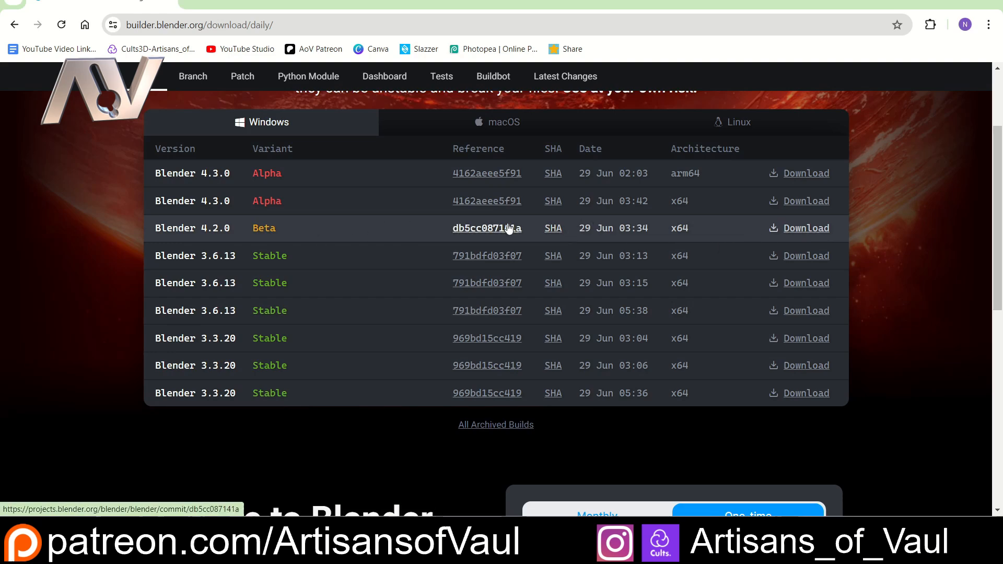
pyautogui.moveTo(752, 230)
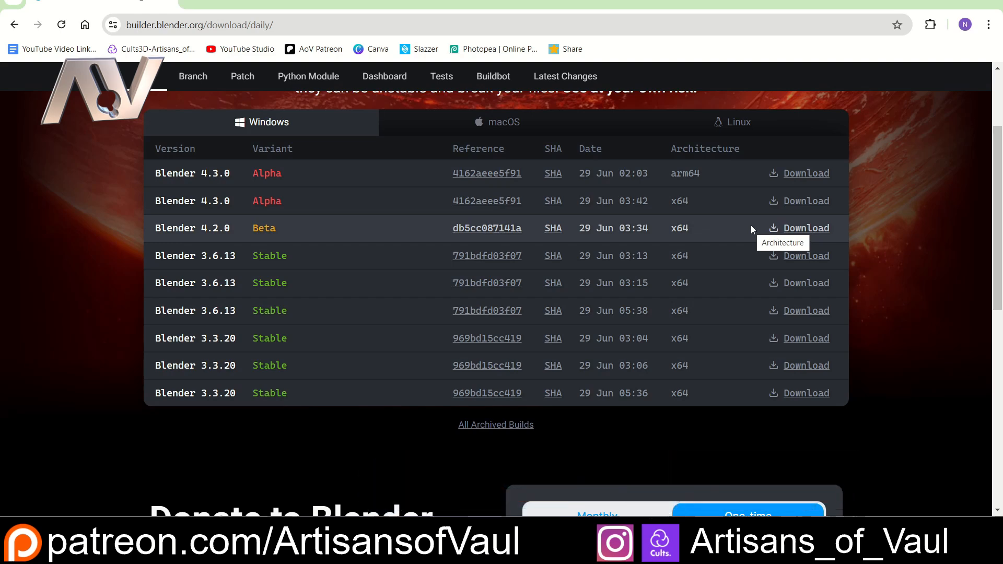
pyautogui.moveTo(722, 232)
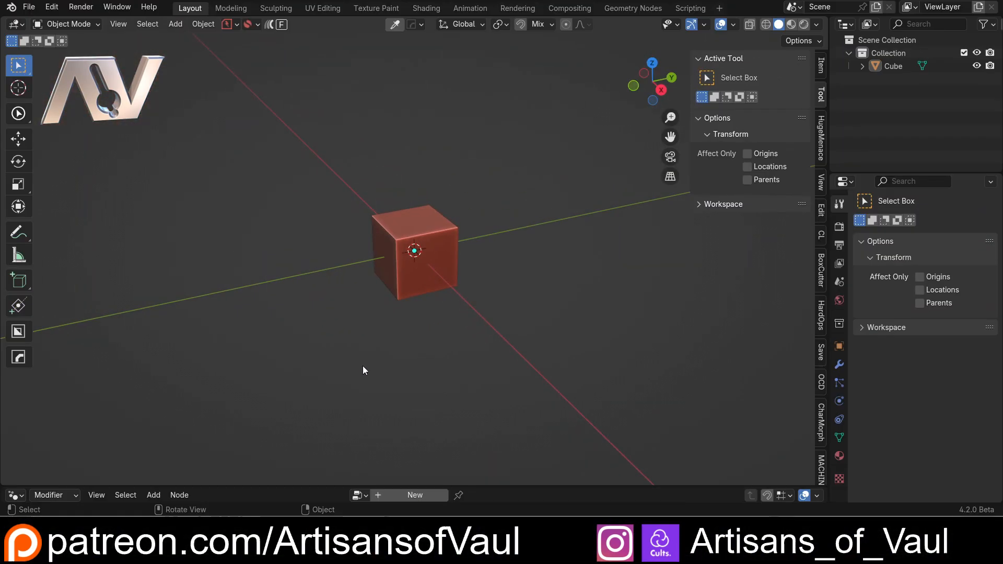
pyautogui.moveTo(258, 288)
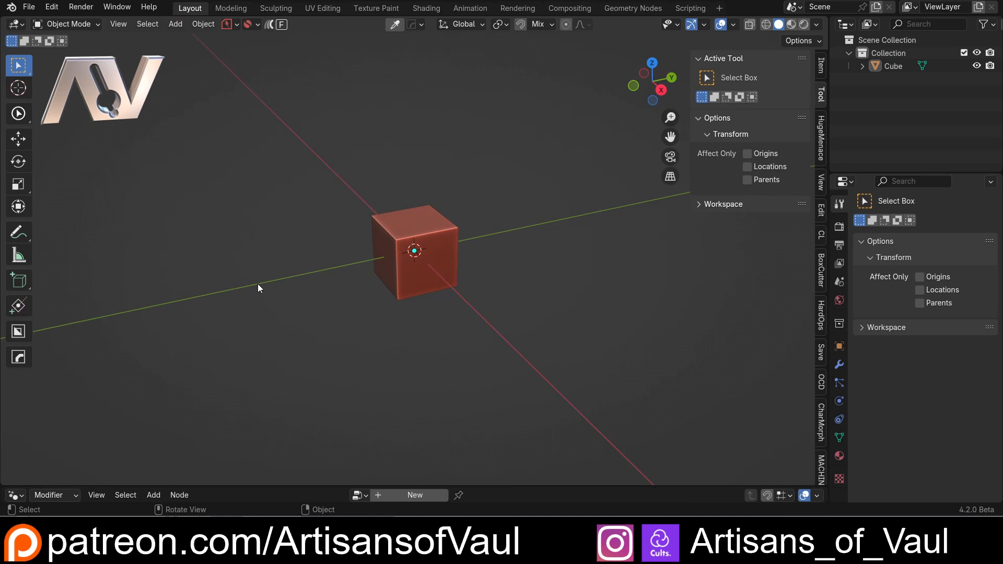
# Open the Edit menu in the top menu bar
pyautogui.click(51, 7)
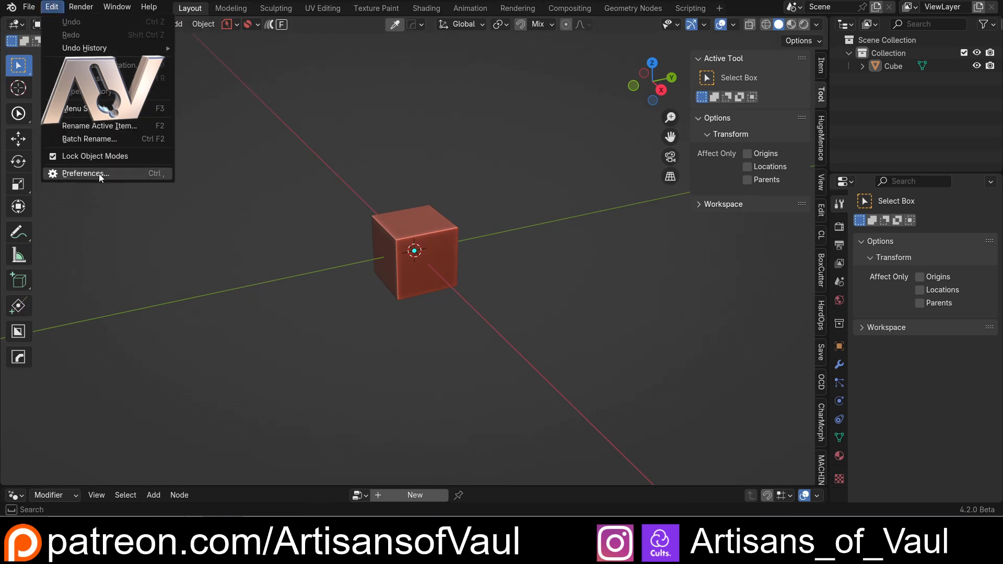
# Open Preferences, view the Get Extensions installed list, then return to the Add-ons list
pyautogui.click(84, 174)
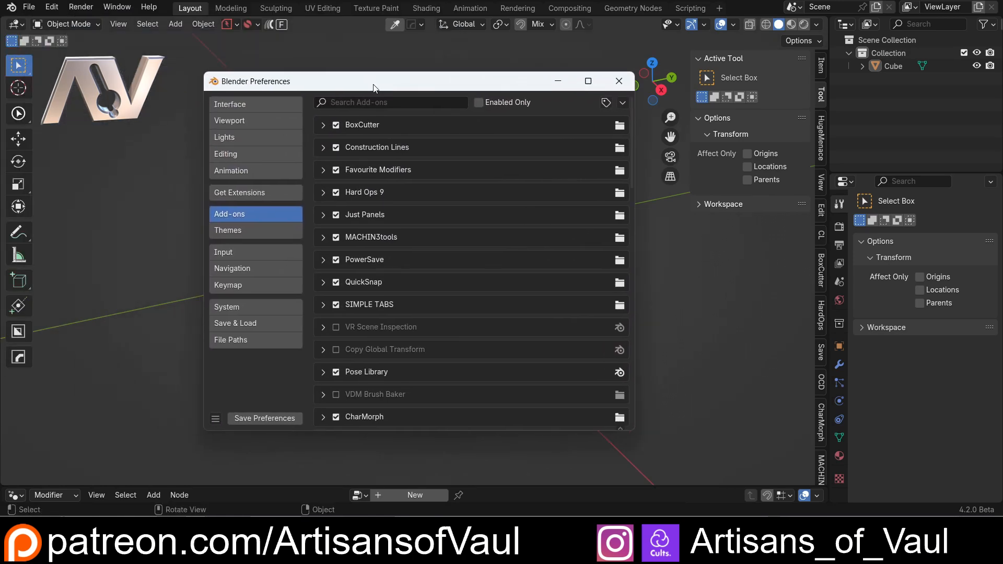
pyautogui.moveTo(295, 208)
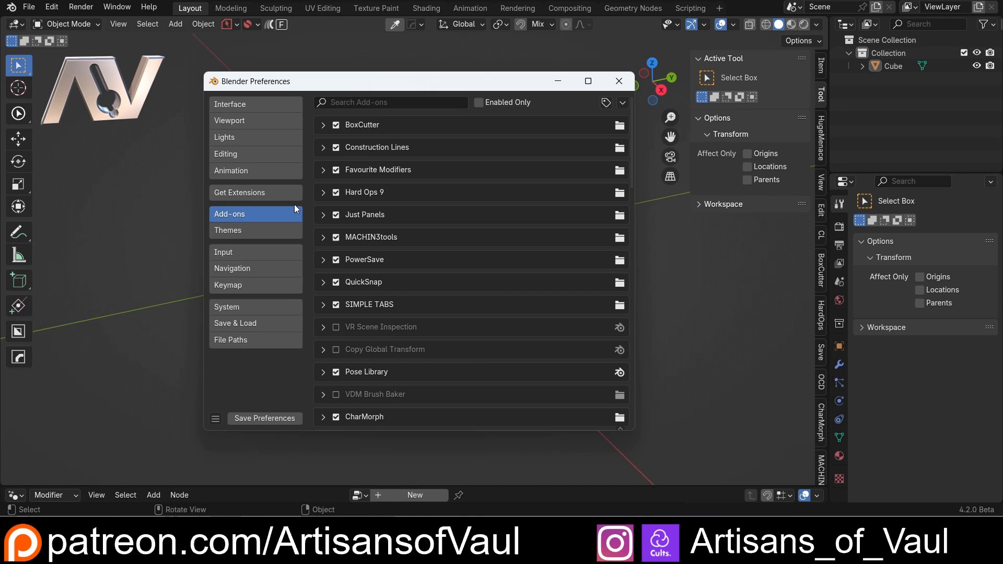
pyautogui.moveTo(240, 193)
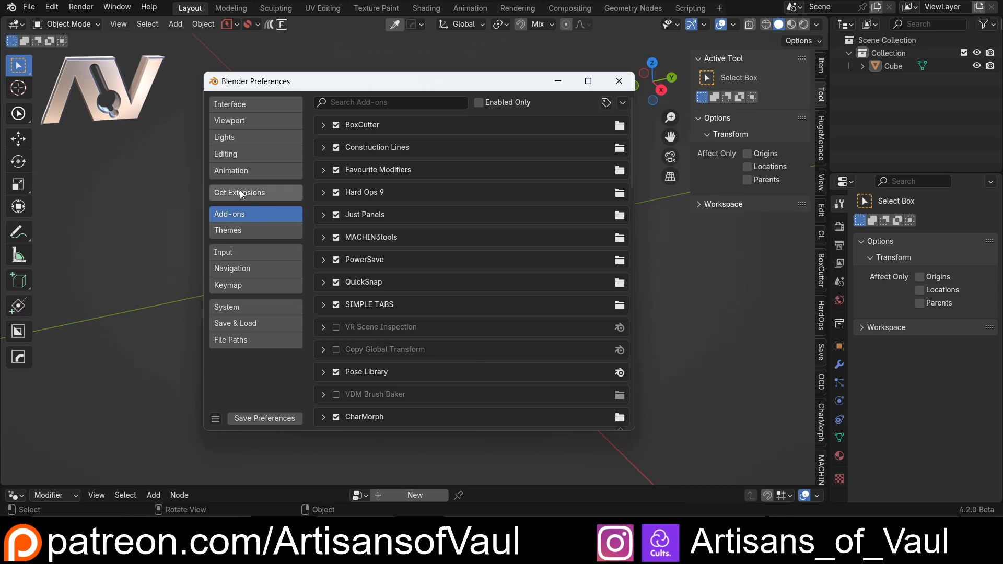
pyautogui.click(239, 192)
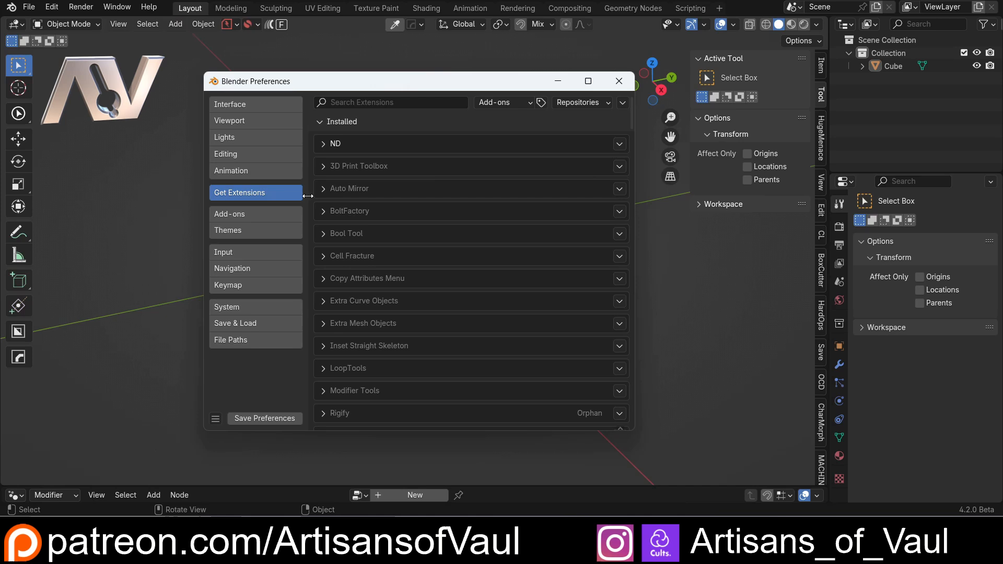
pyautogui.moveTo(311, 141)
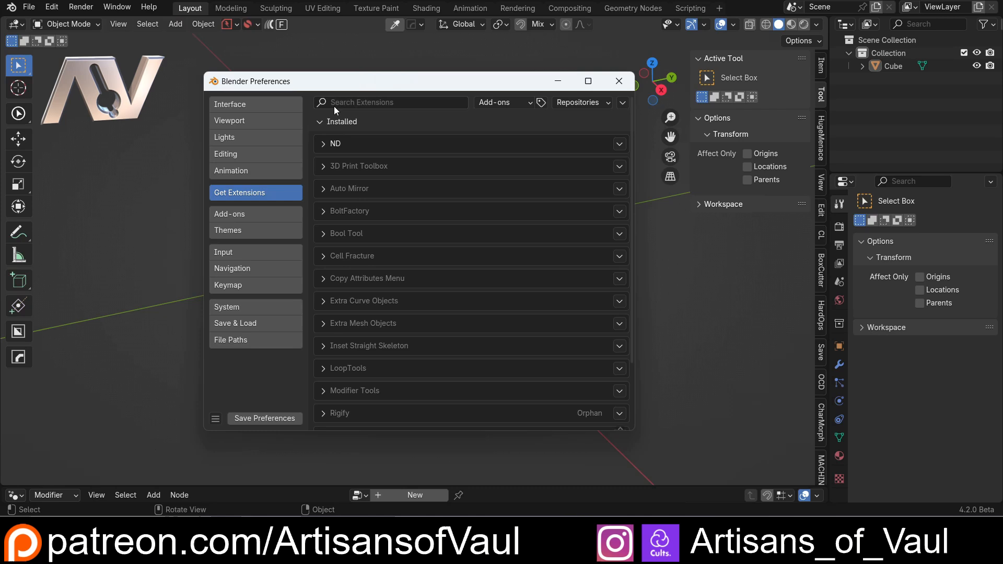
pyautogui.moveTo(307, 177)
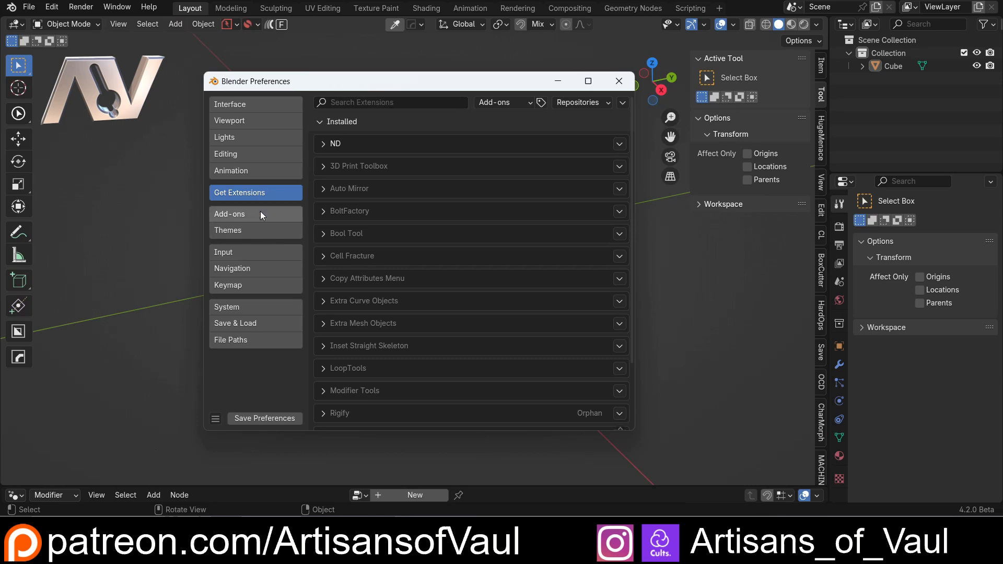
pyautogui.moveTo(305, 176)
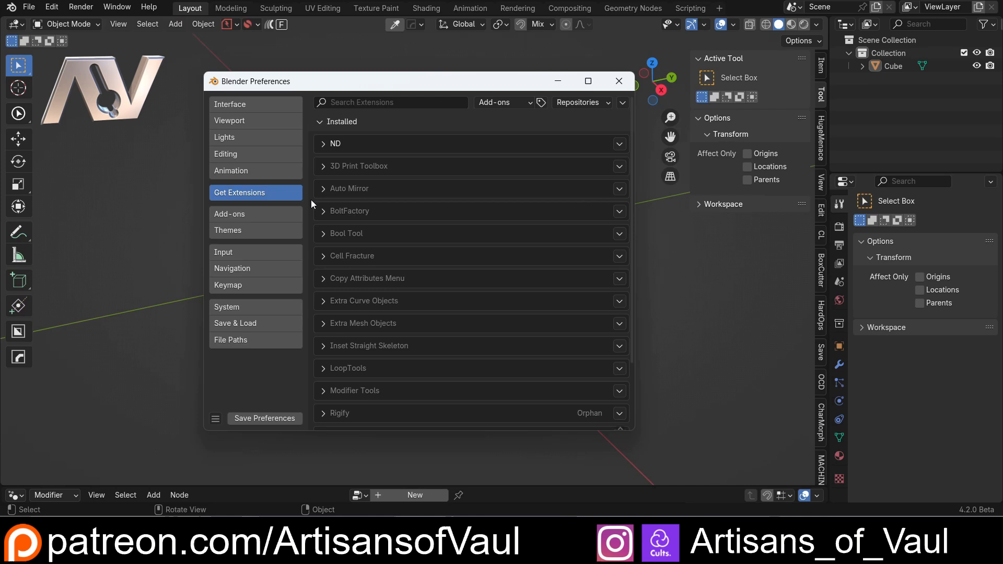
pyautogui.click(229, 213)
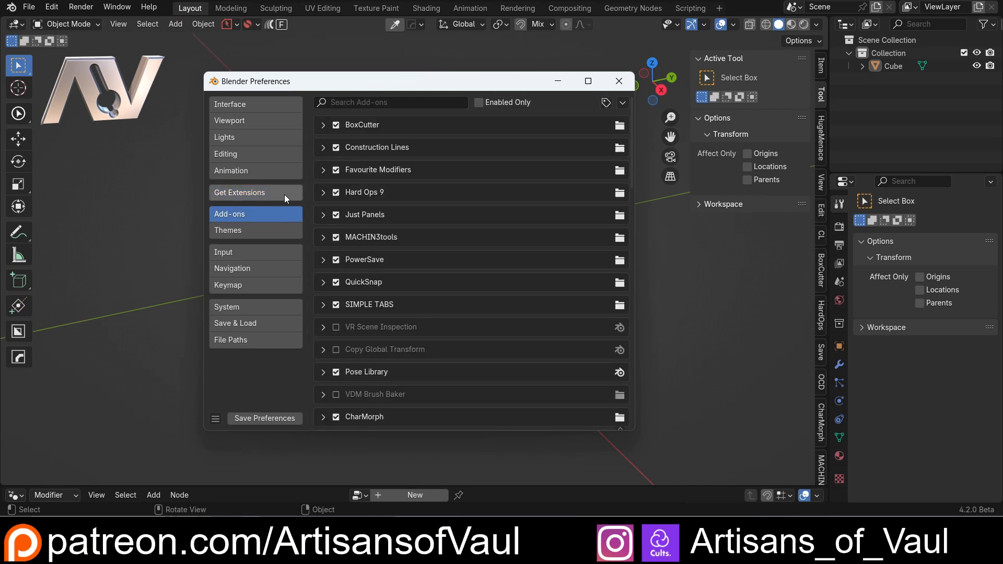
pyautogui.moveTo(322, 217)
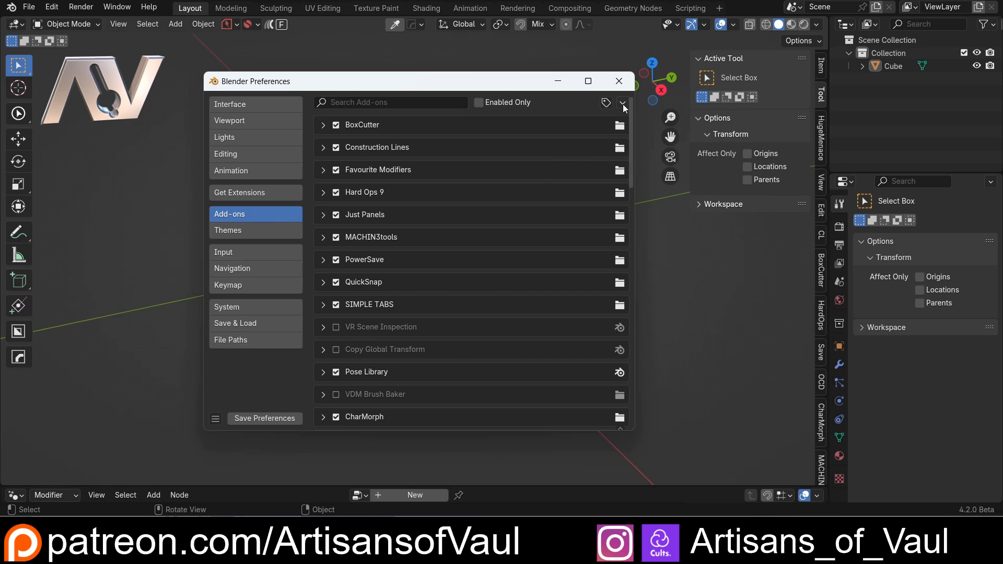
# Check the Add-ons dropdown options, then return to the Get Extensions installed list
pyautogui.click(621, 103)
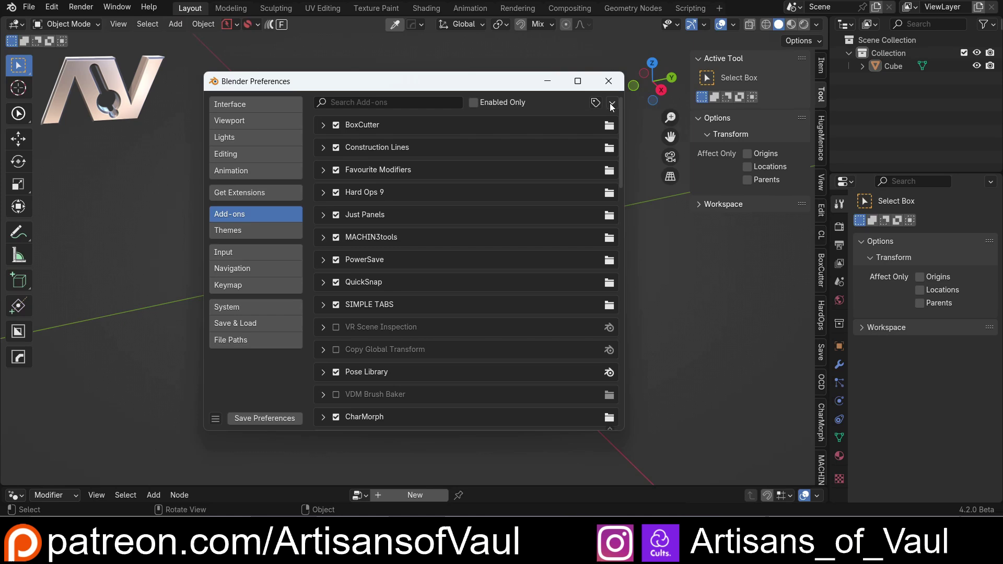
pyautogui.moveTo(404, 227)
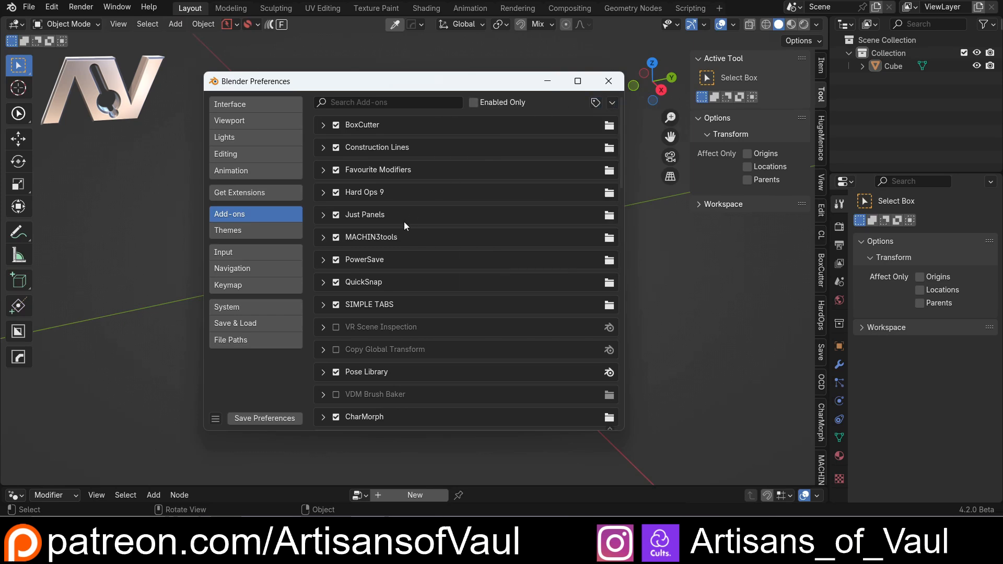
pyautogui.moveTo(307, 248)
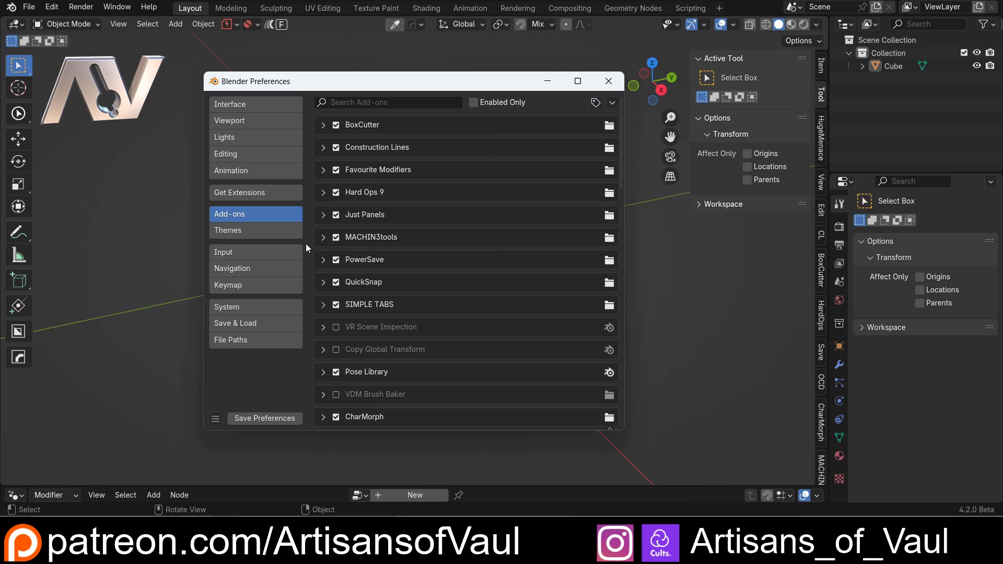
pyautogui.click(239, 193)
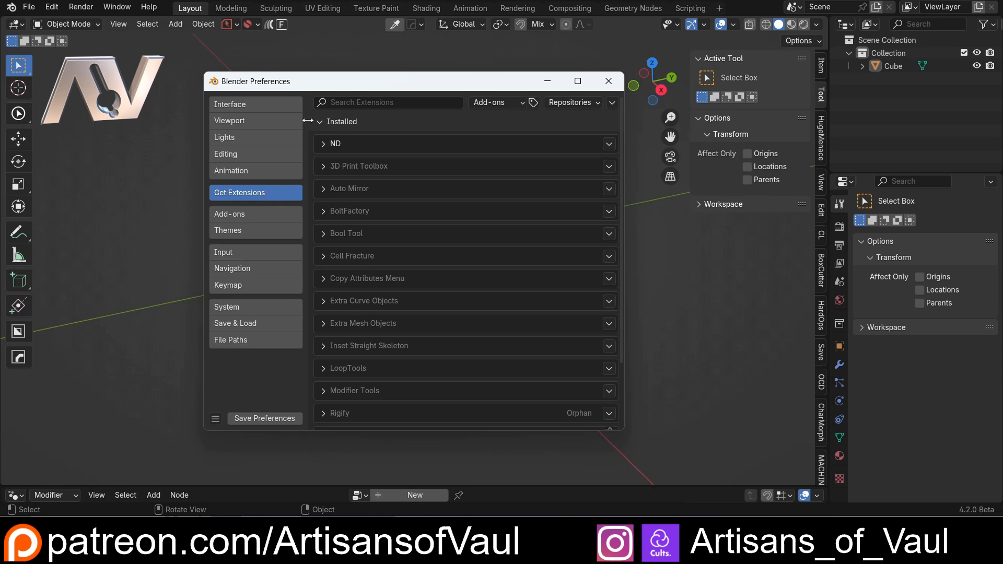
# Look through the extensions list again, then collapse the Installed group
pyautogui.scroll(-3)
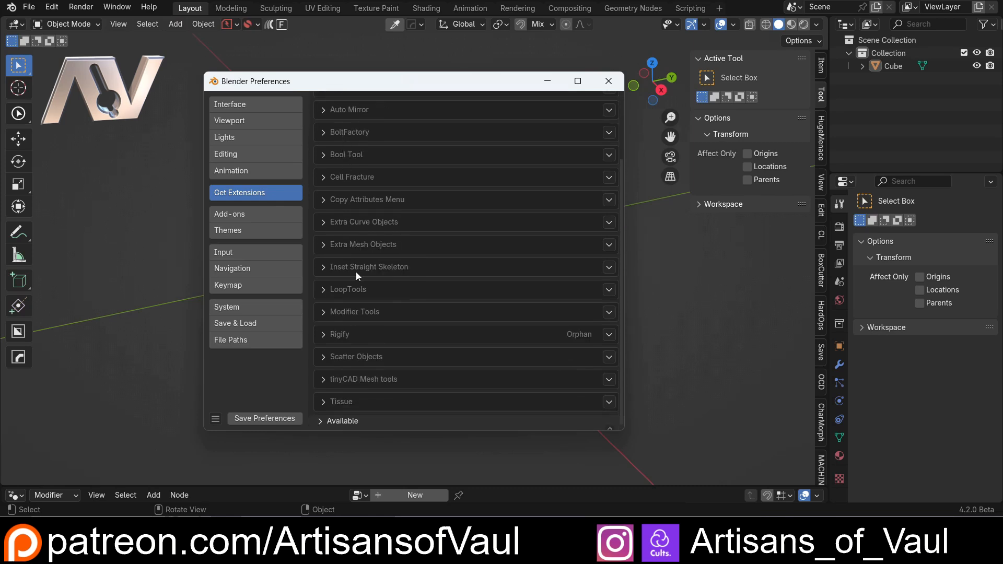
pyautogui.moveTo(319, 425)
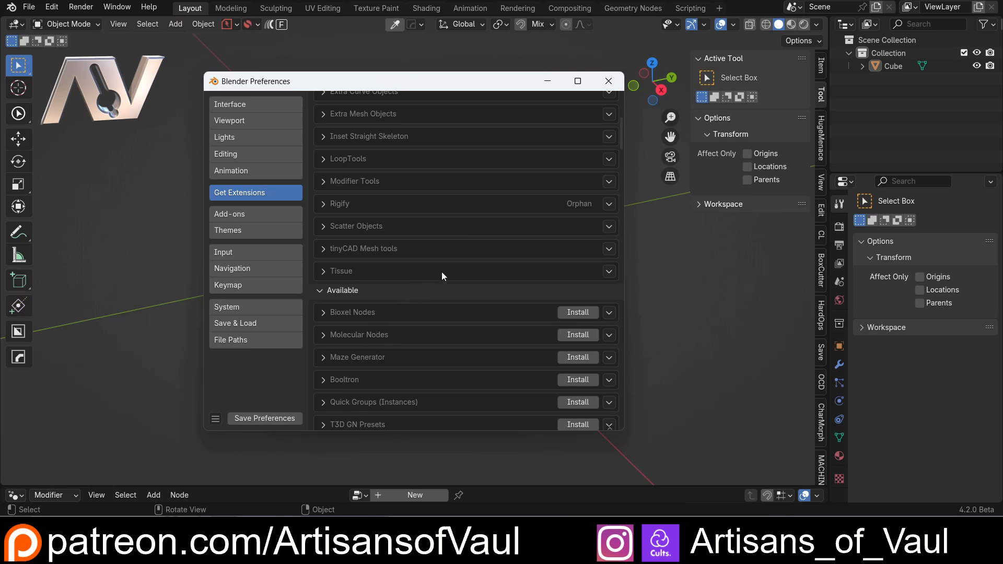
pyautogui.scroll(3)
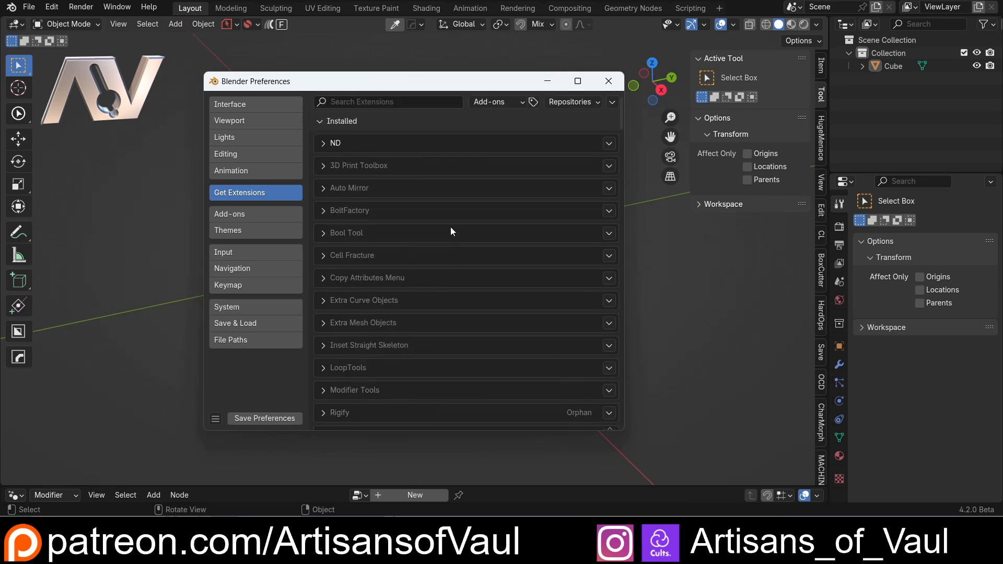
pyautogui.scroll(-3)
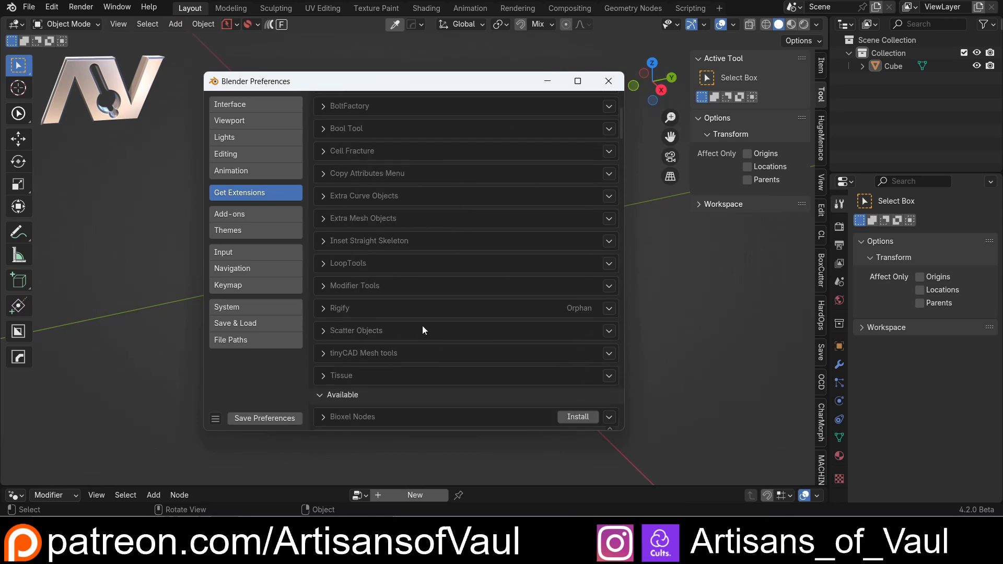
pyautogui.scroll(-3)
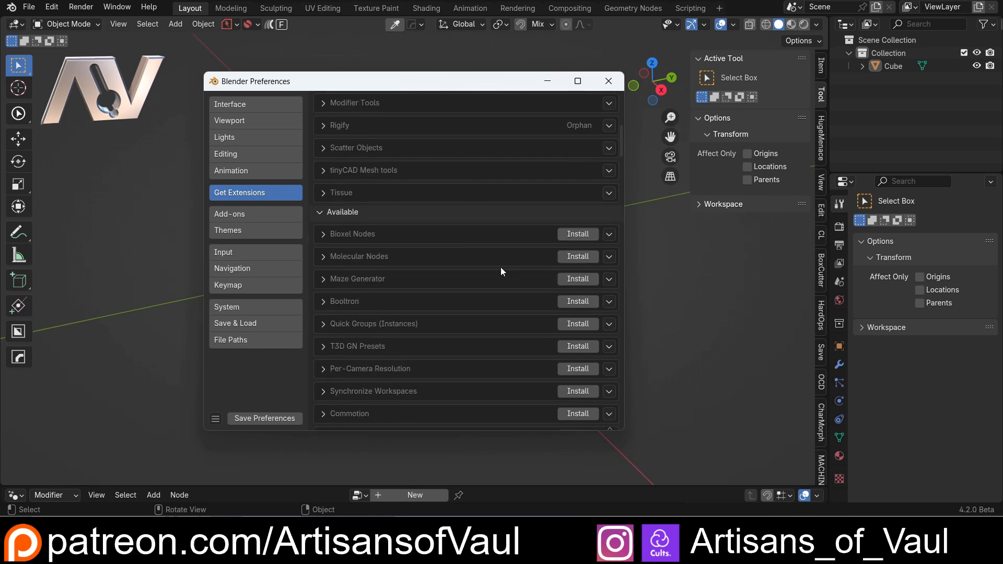
pyautogui.scroll(-3)
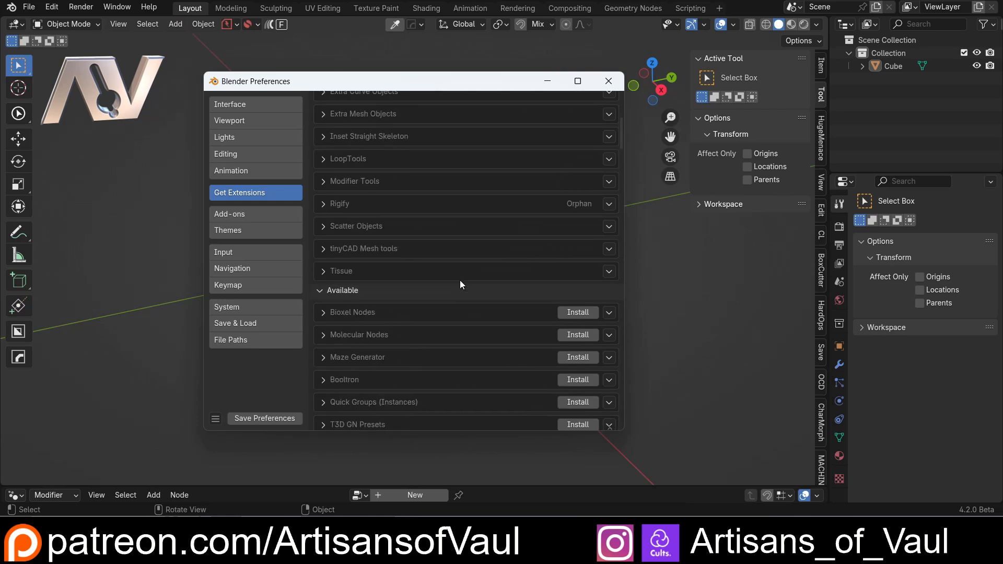
pyautogui.scroll(3)
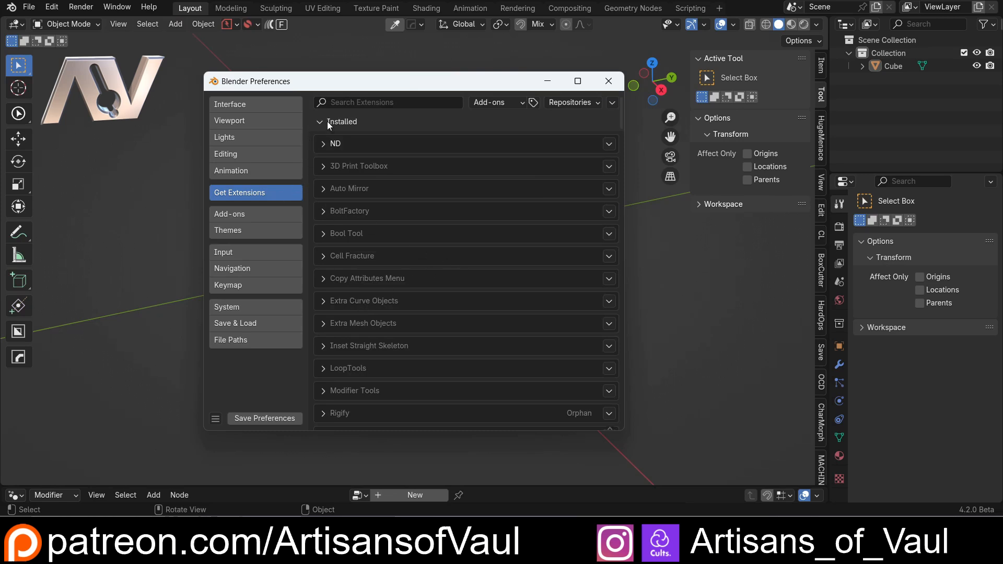
pyautogui.click(319, 122)
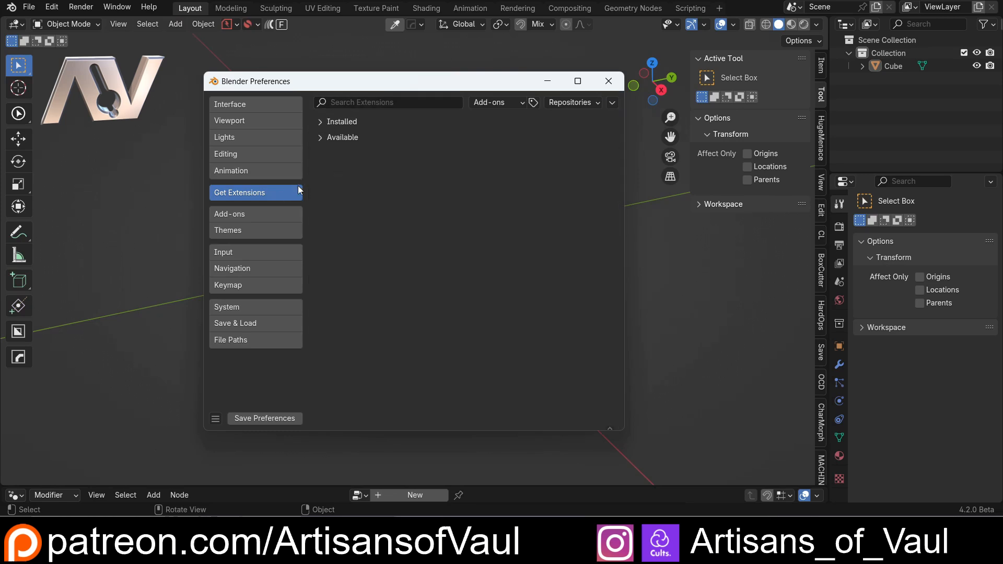
# Switch to Add-ons and scroll through entries like BoxCutter and ND, then back to the top
pyautogui.click(229, 214)
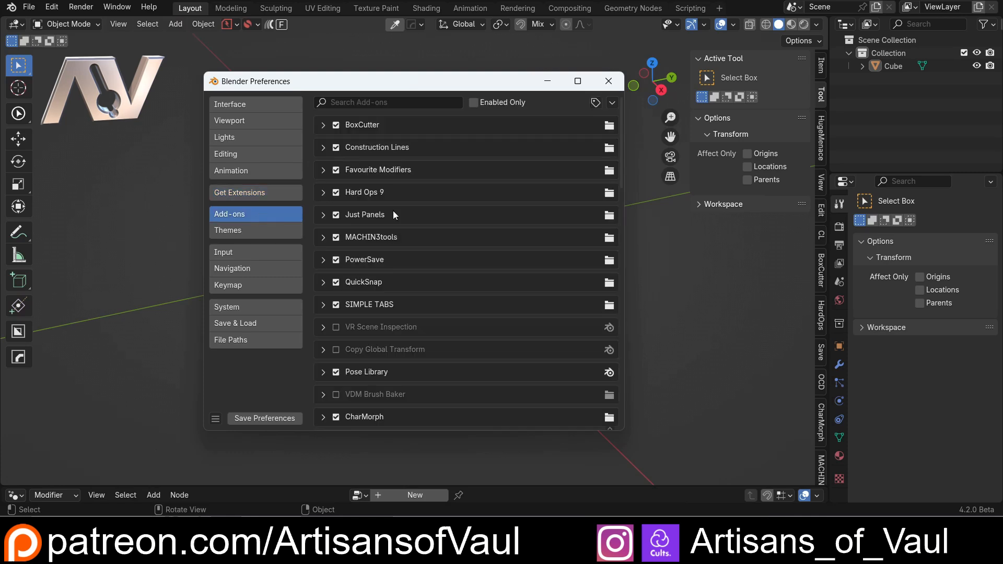
pyautogui.moveTo(475, 242)
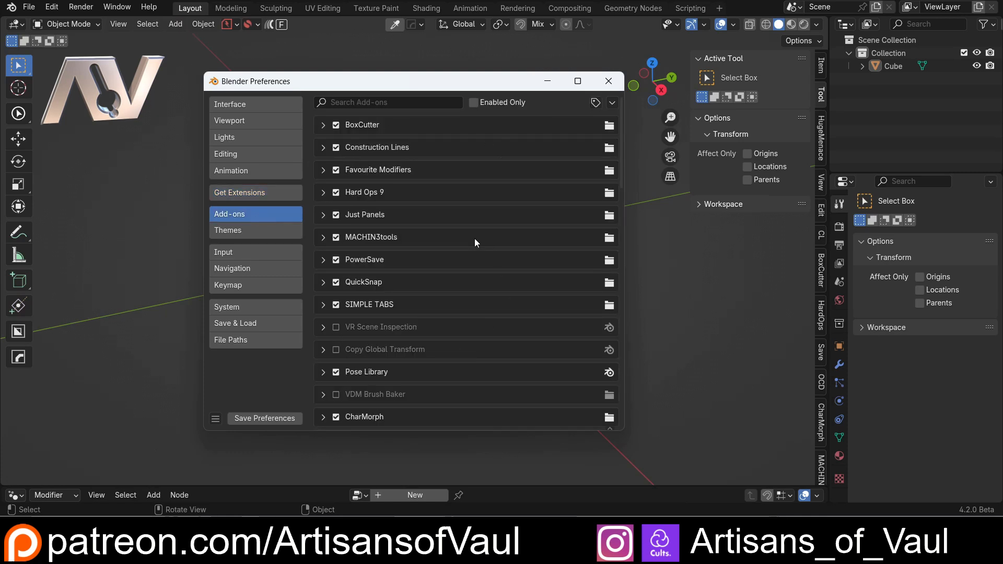
pyautogui.moveTo(444, 282)
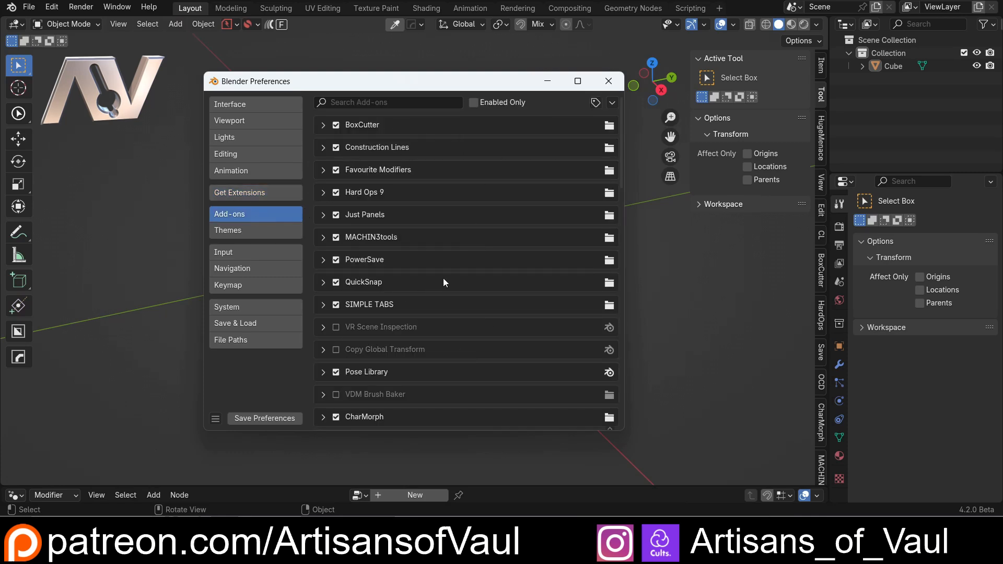
pyautogui.moveTo(350, 131)
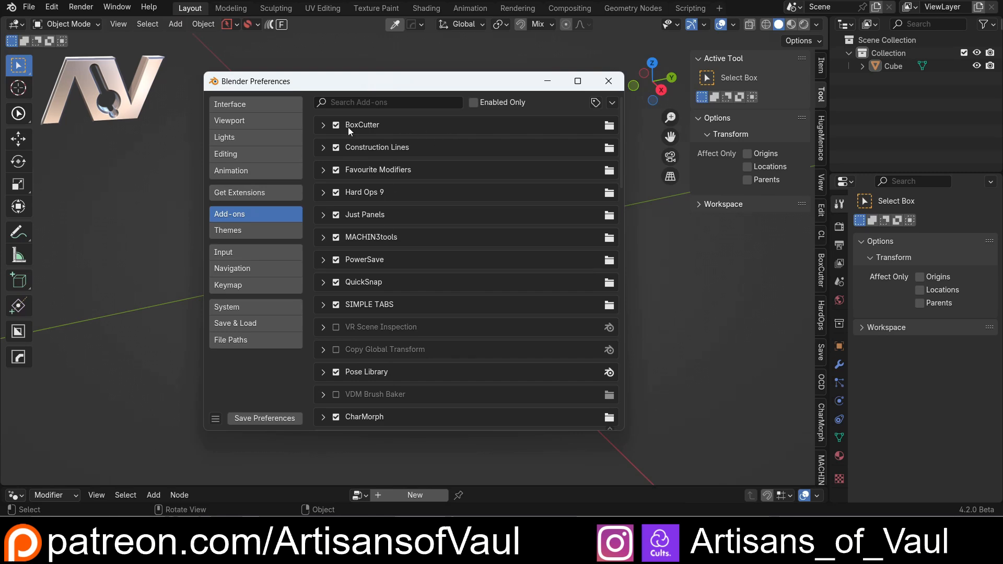
pyautogui.moveTo(442, 210)
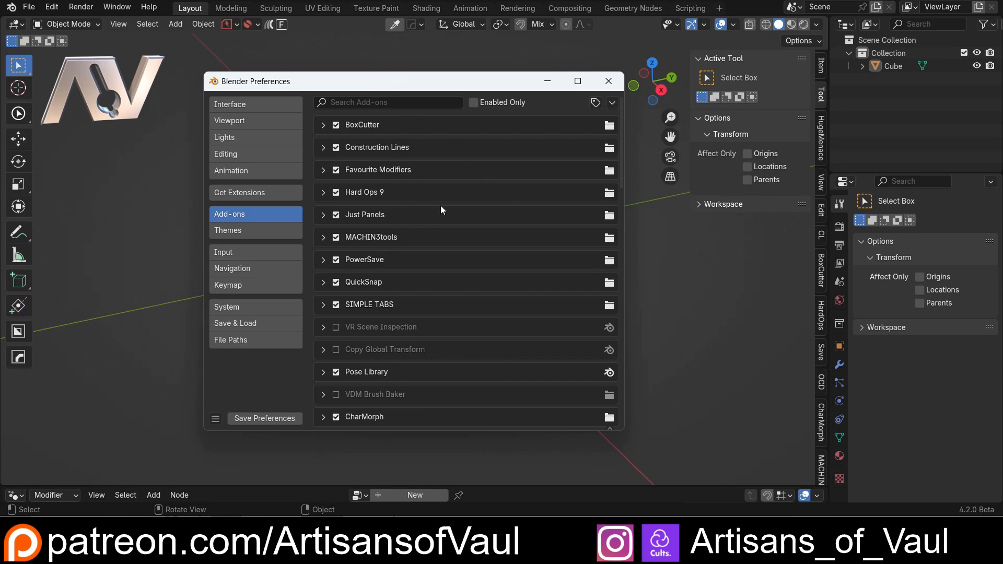
pyautogui.scroll(-3)
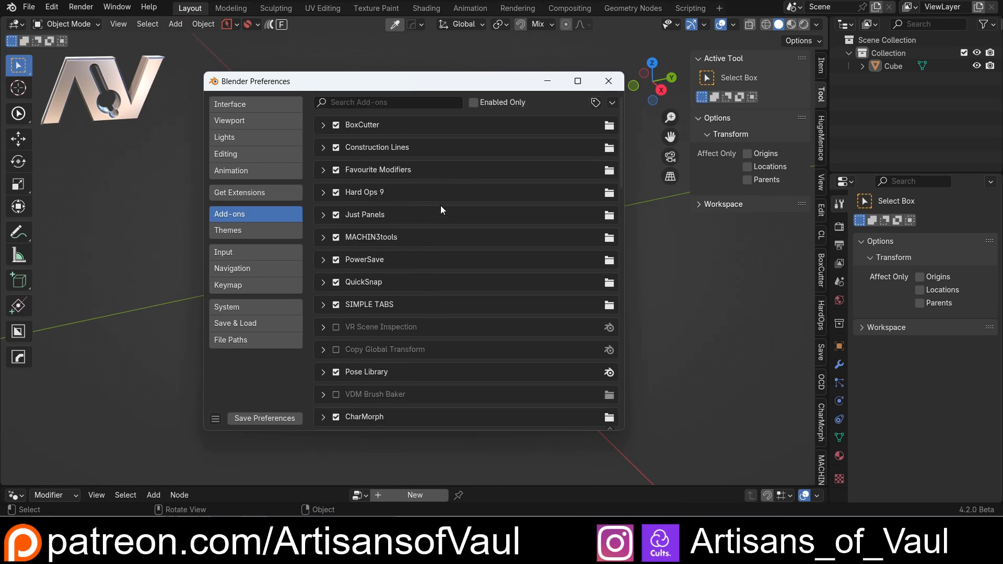
pyautogui.scroll(-3)
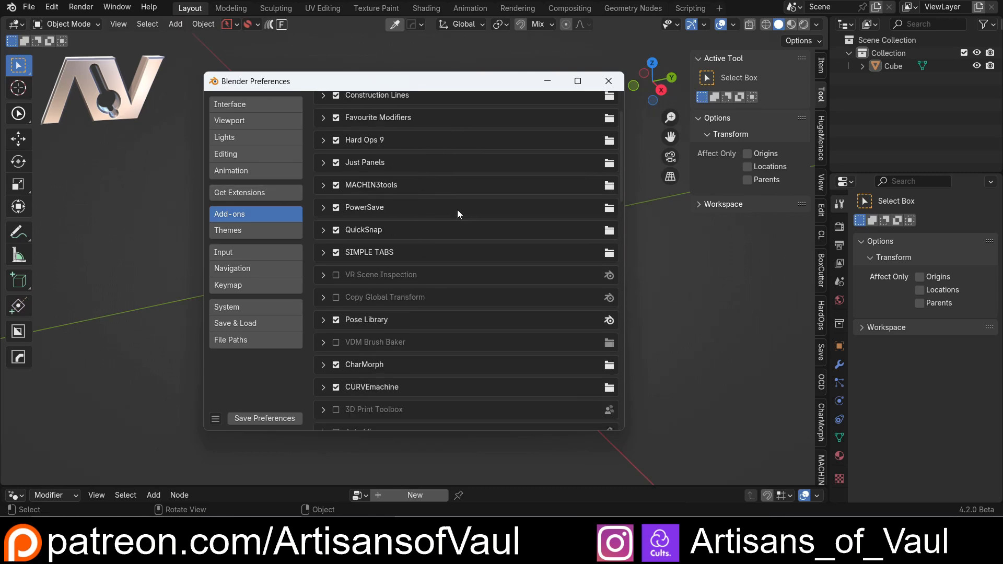
pyautogui.scroll(-3)
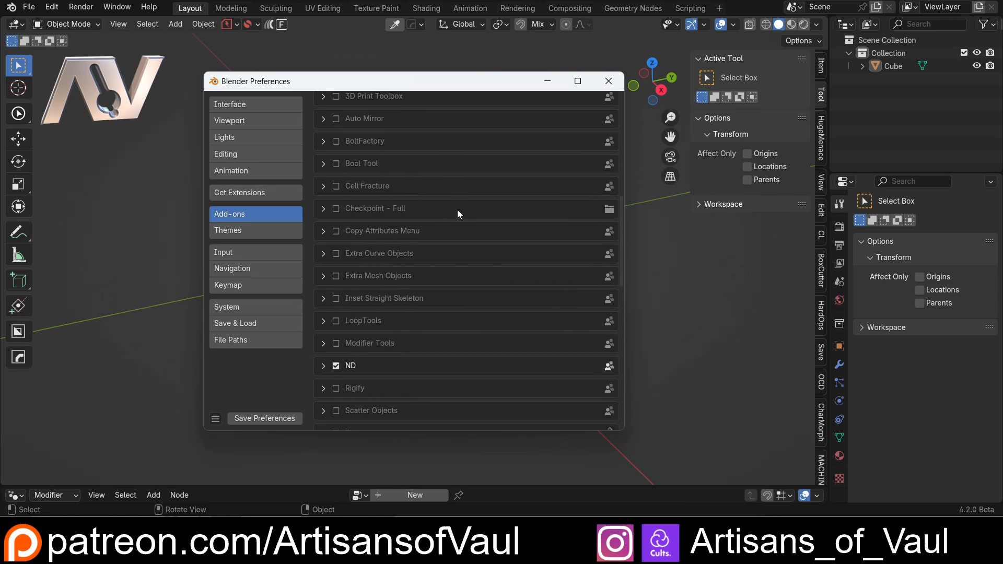
pyautogui.scroll(-3)
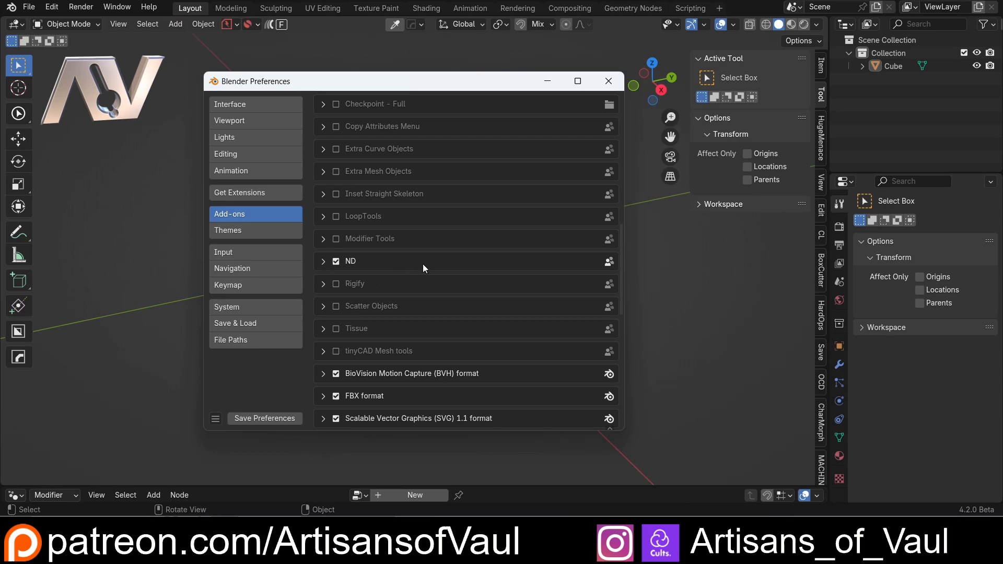
pyautogui.moveTo(357, 263)
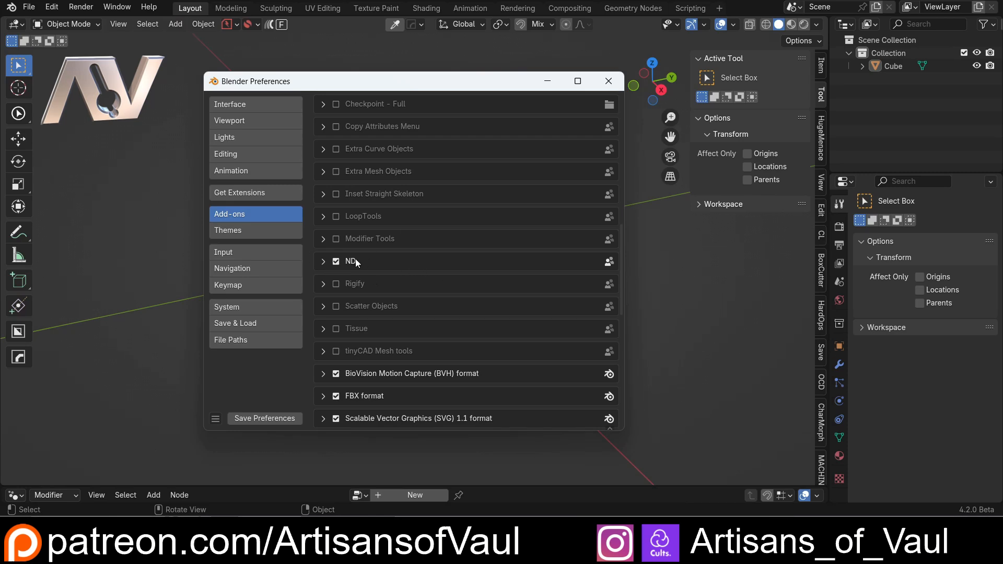
pyautogui.scroll(3)
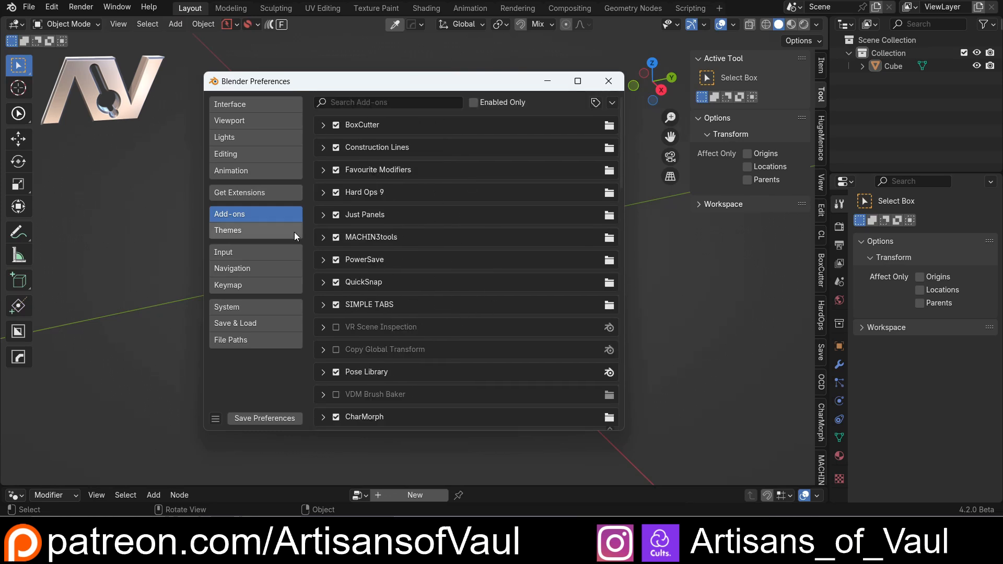
# On Get Extensions, expand Installed, open ND's details, then fold ND back
pyautogui.click(240, 193)
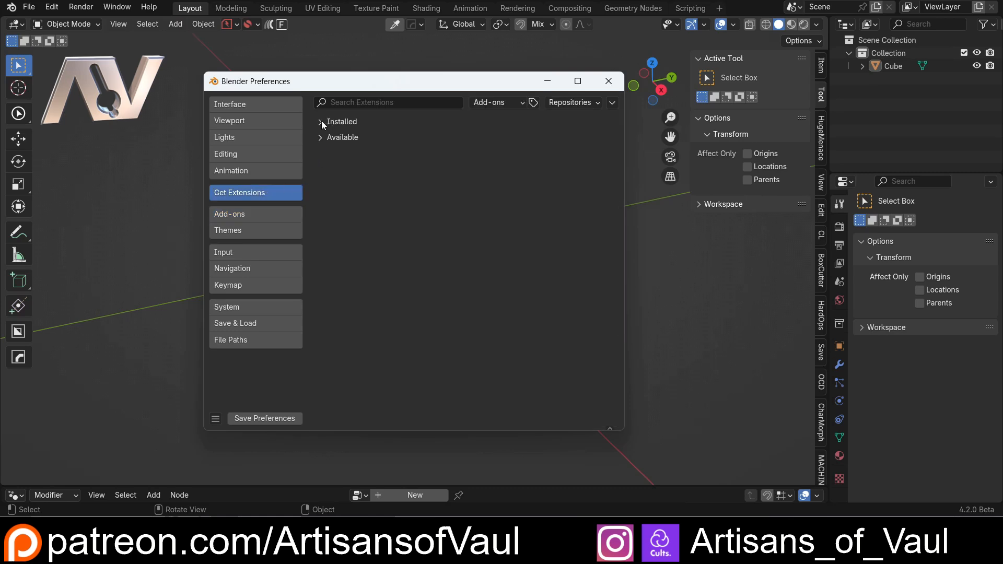
pyautogui.click(321, 122)
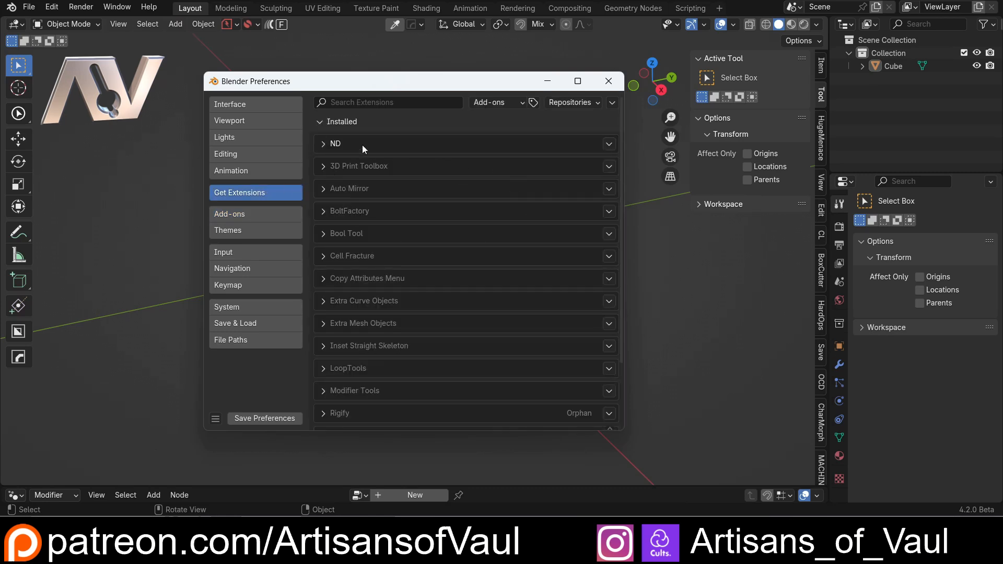
pyautogui.moveTo(332, 148)
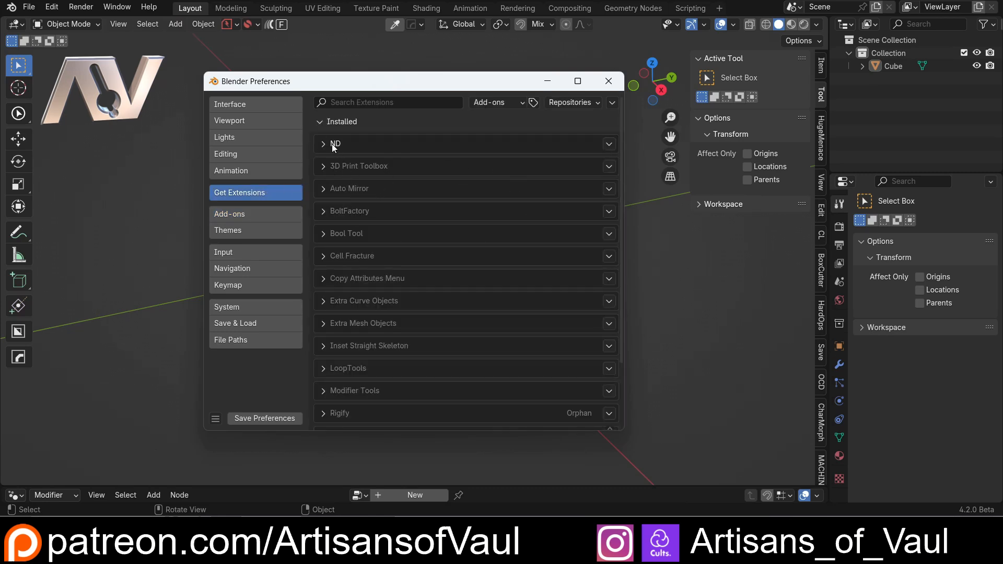
pyautogui.click(335, 144)
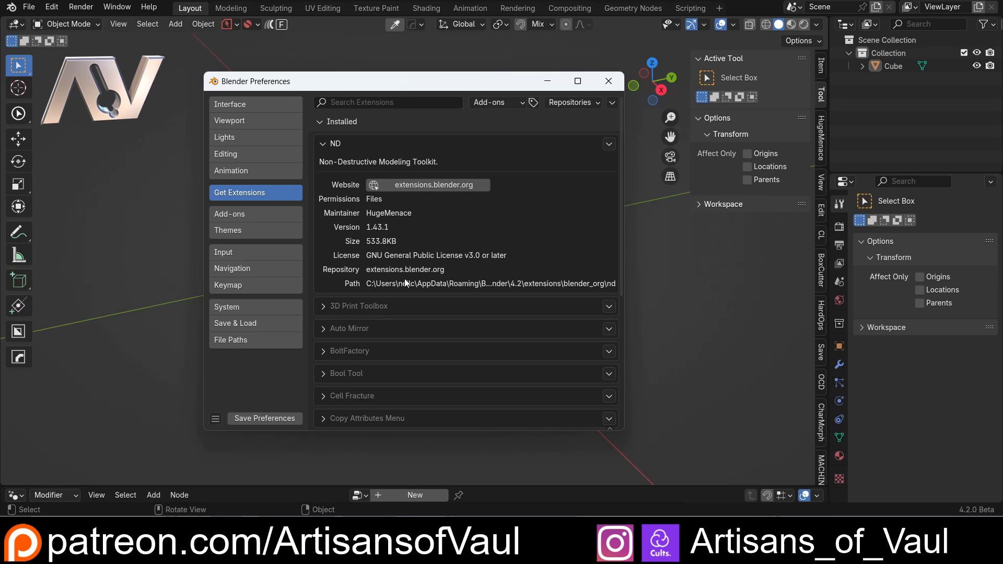
pyautogui.moveTo(563, 174)
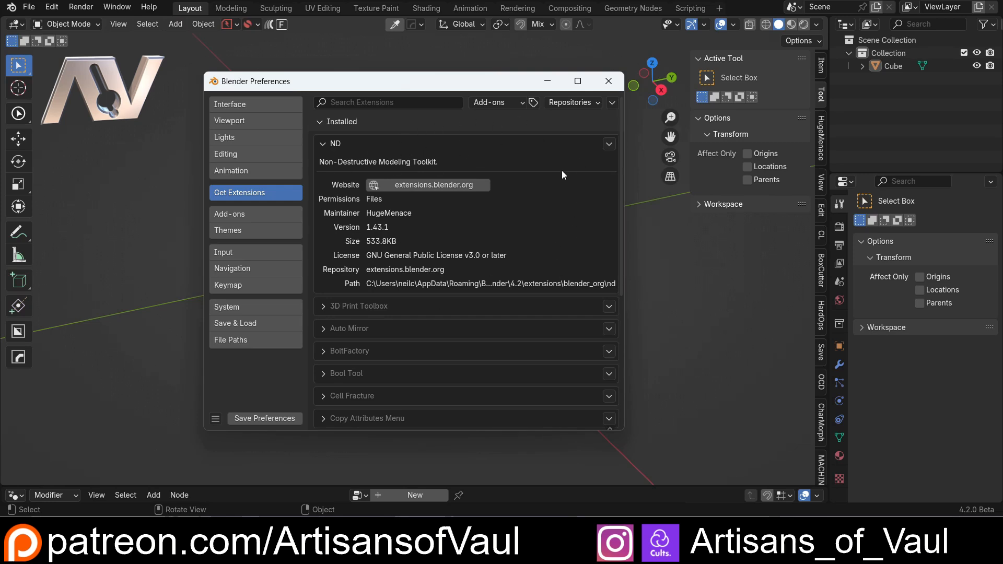
pyautogui.click(324, 143)
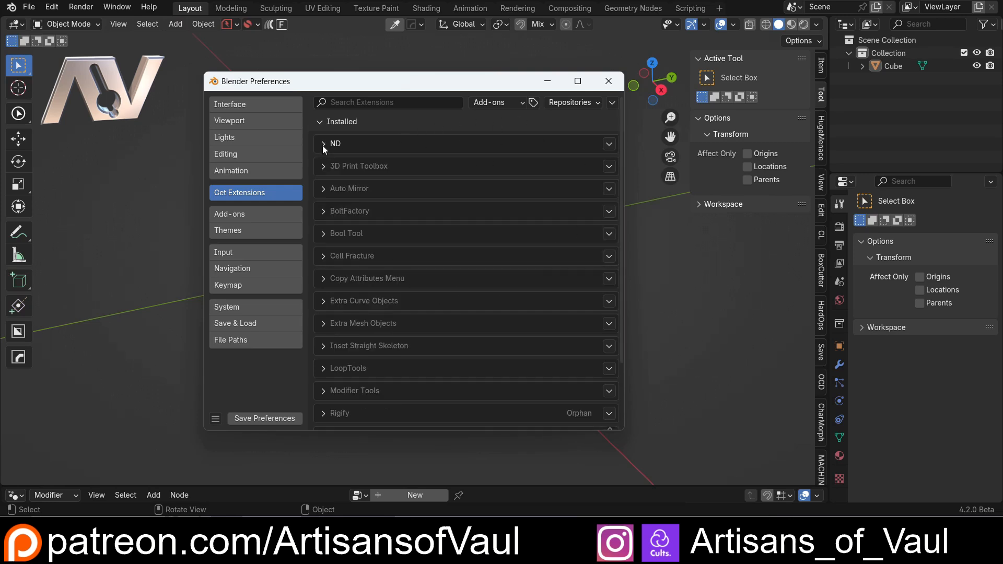
pyautogui.moveTo(240, 230)
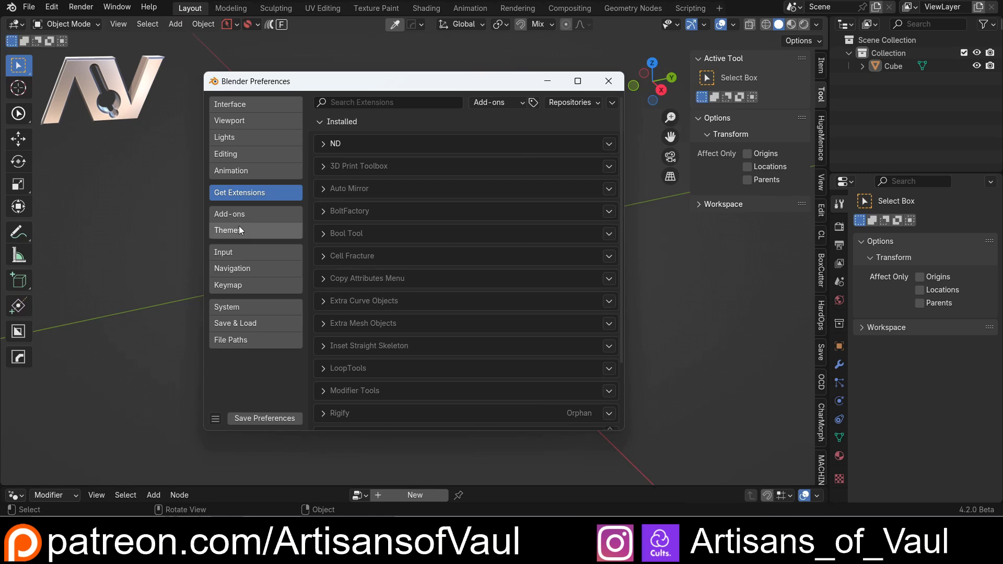
# On the Add-ons list, expand ND to view its keymap preferences, then collapse it
pyautogui.click(229, 214)
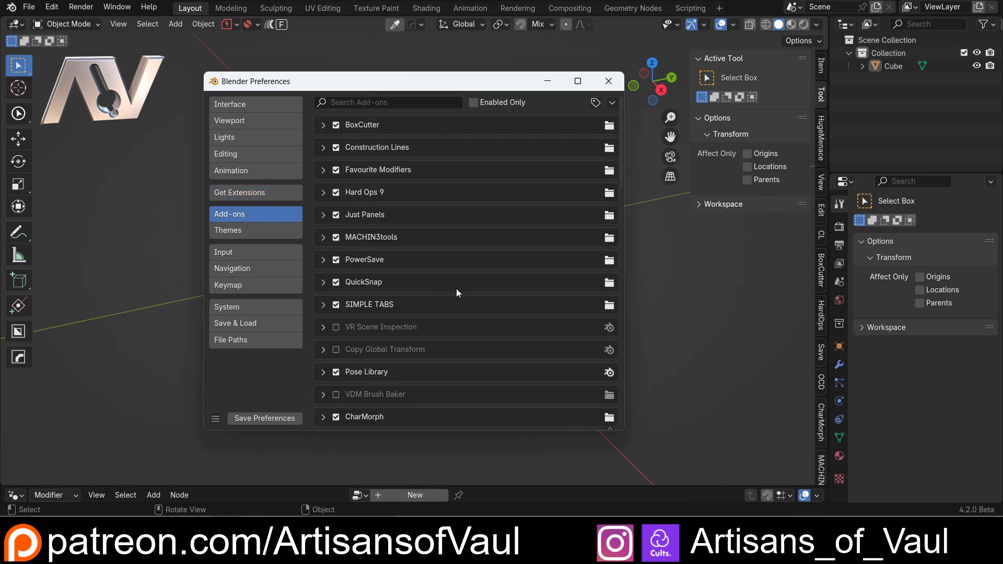
pyautogui.scroll(-3)
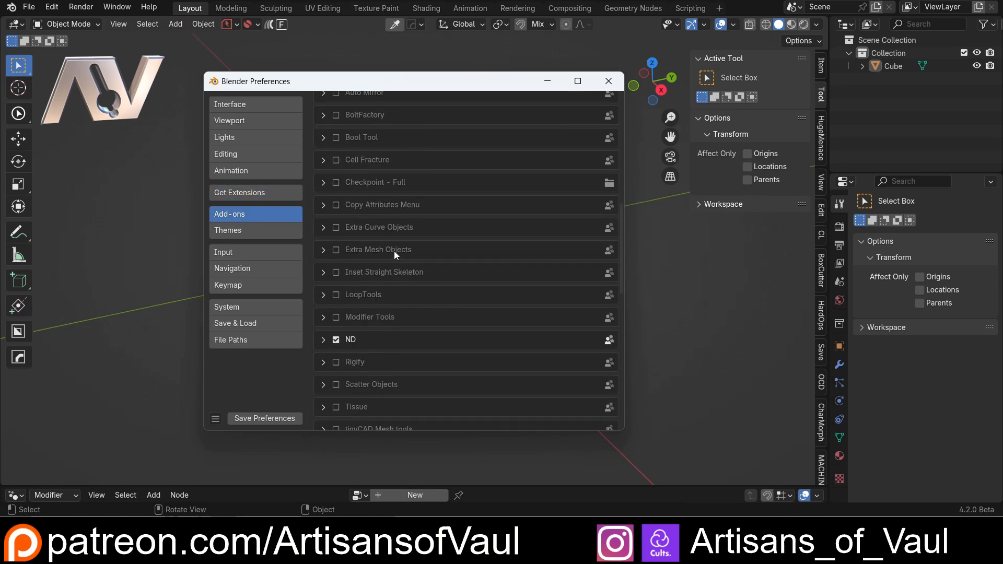
pyautogui.click(323, 339)
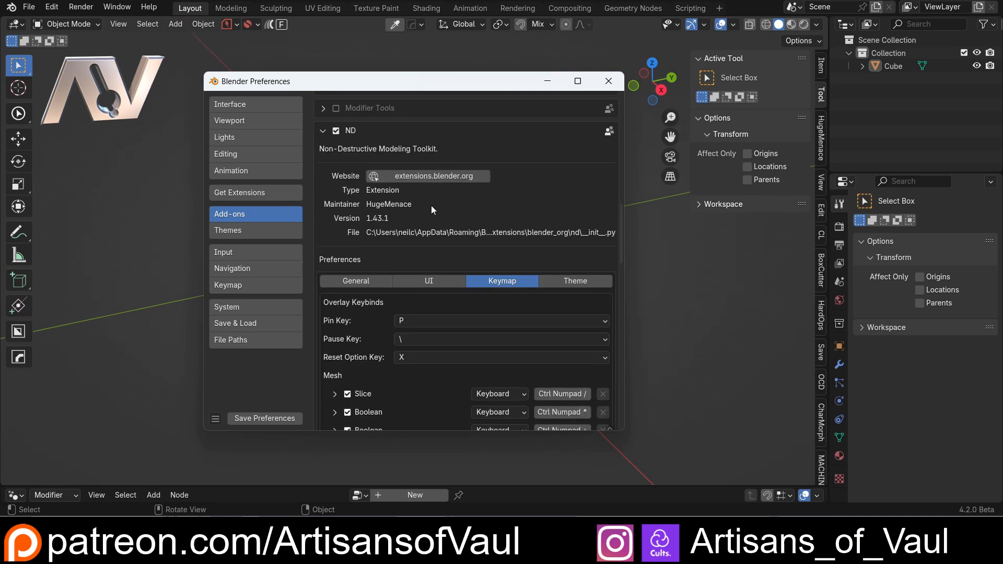
pyautogui.moveTo(425, 277)
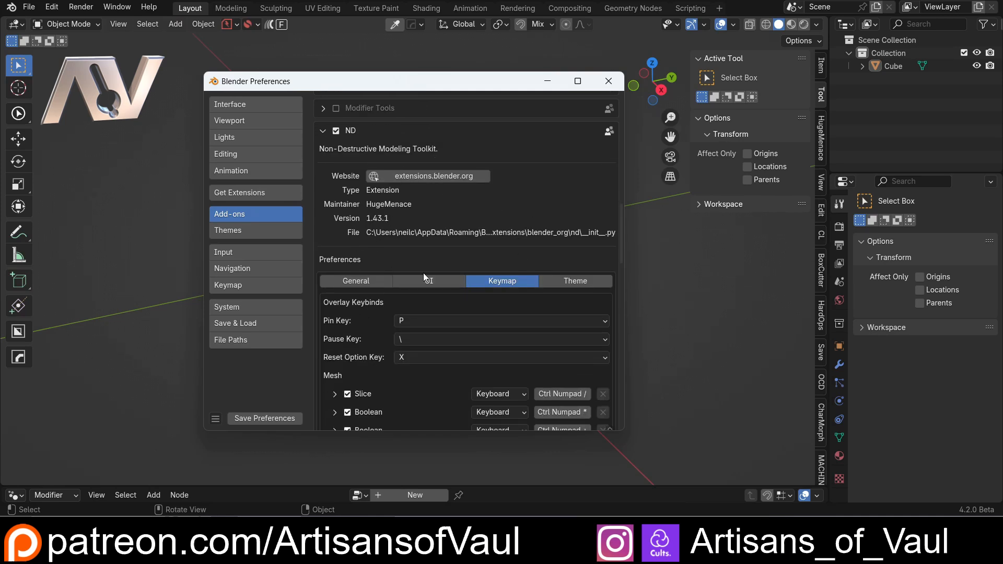
pyautogui.click(324, 131)
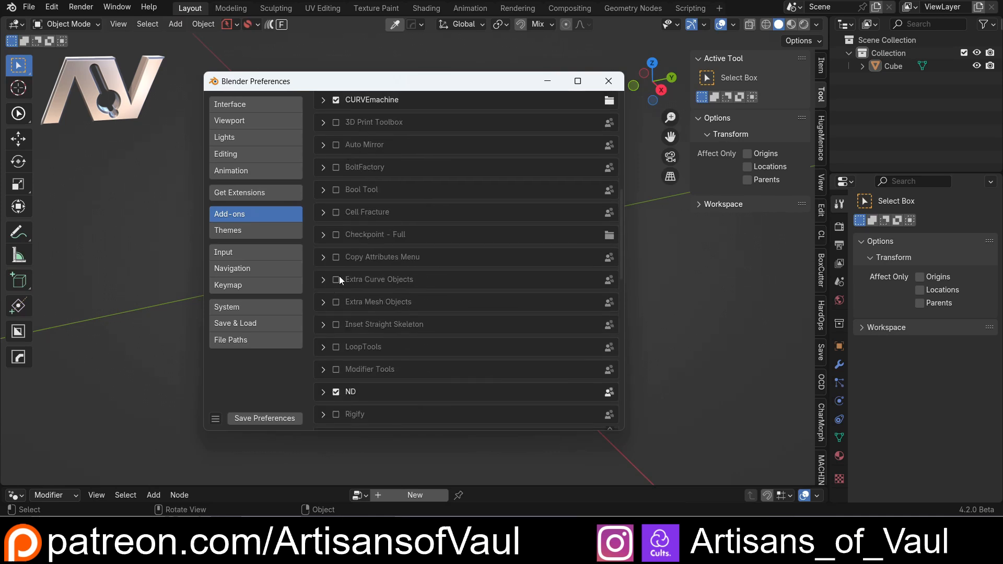
pyautogui.click(240, 192)
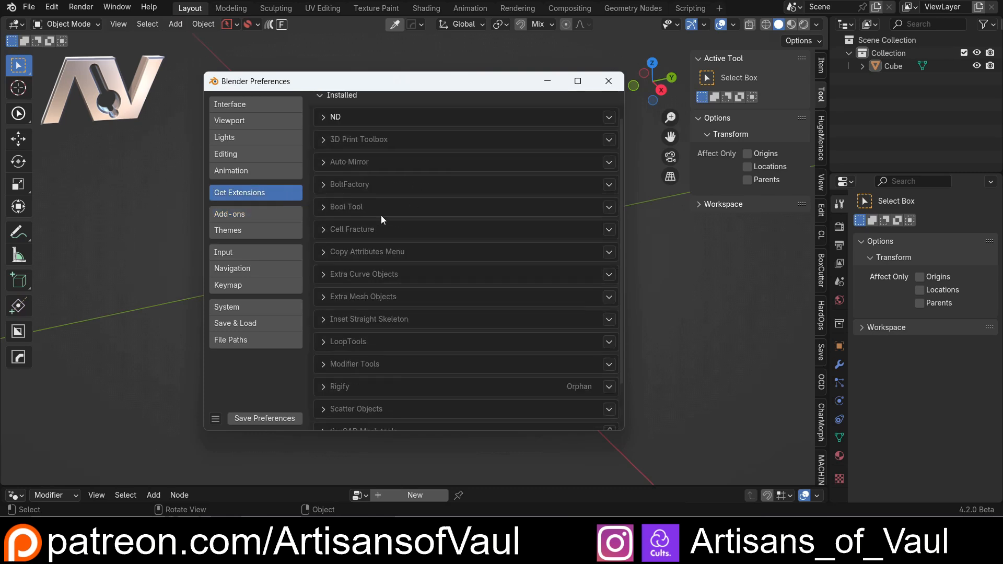
pyautogui.click(229, 214)
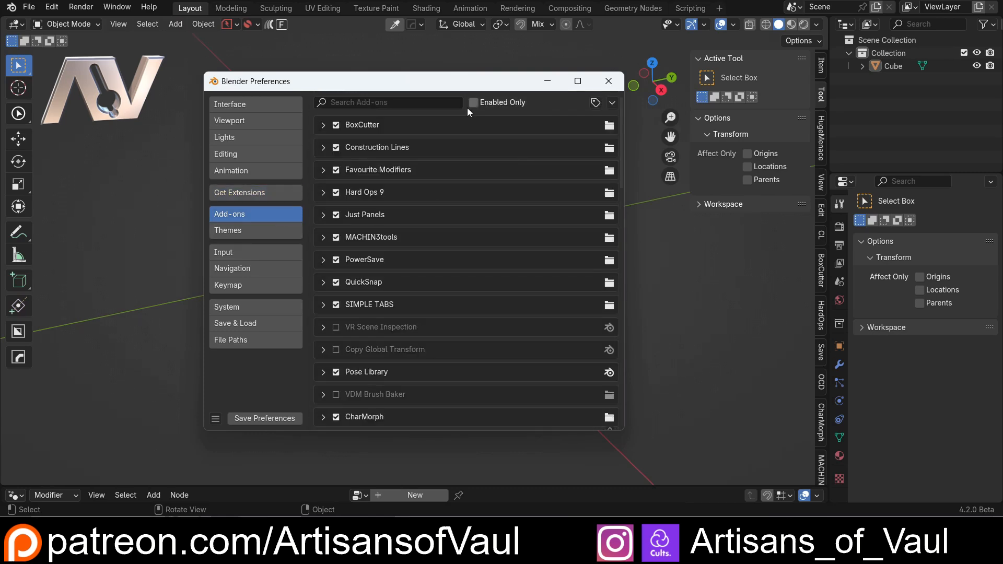
pyautogui.click(240, 193)
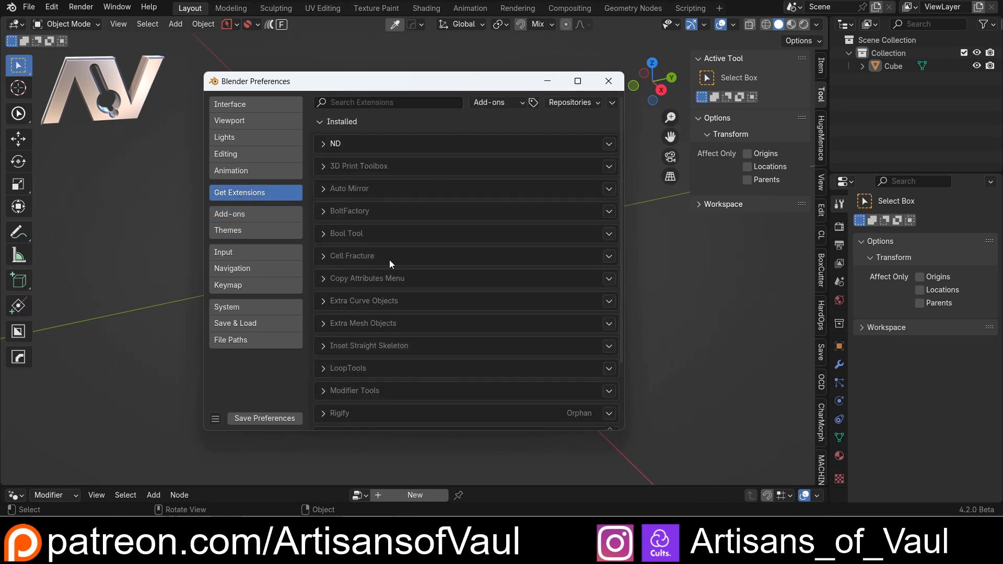
pyautogui.moveTo(331, 148)
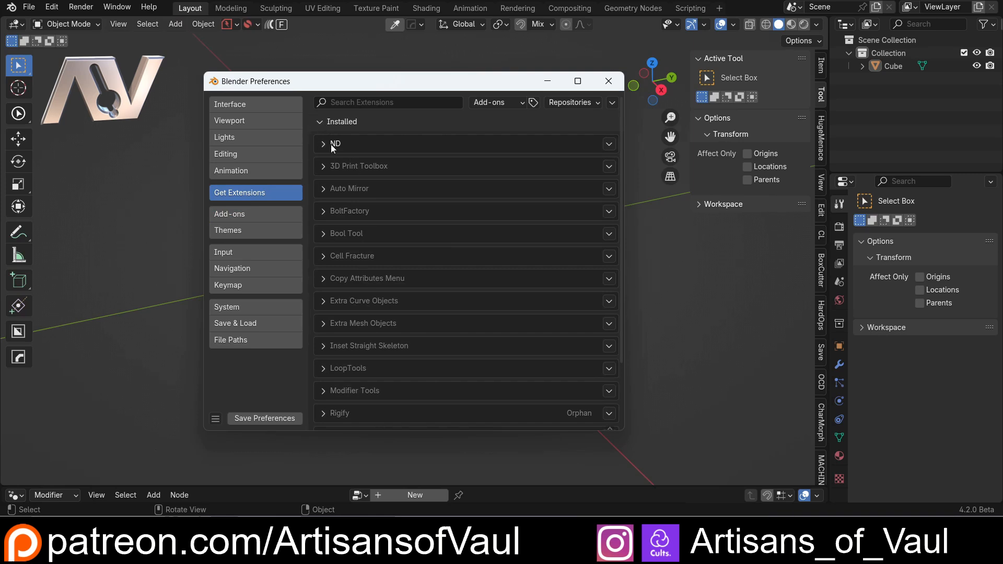
pyautogui.moveTo(408, 193)
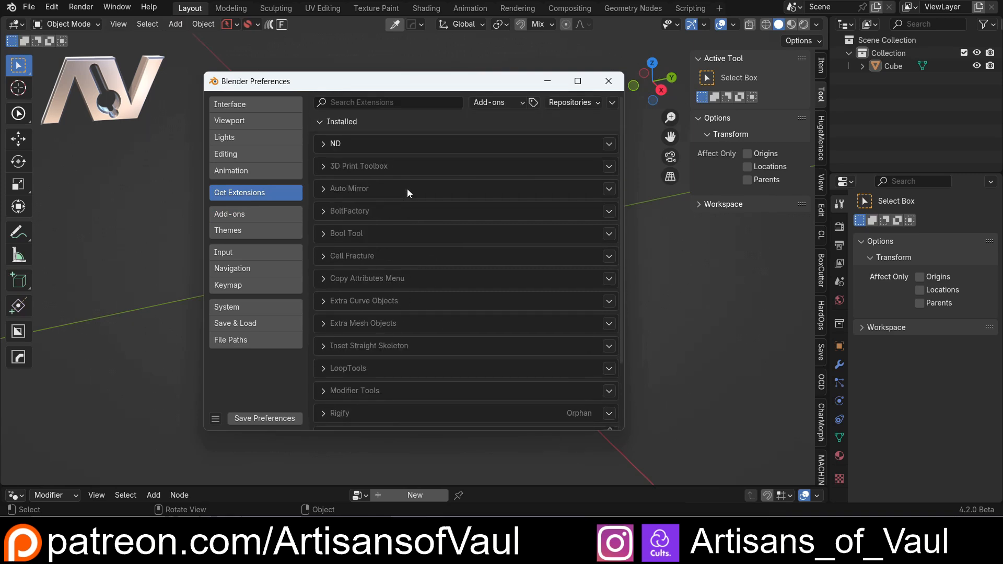
pyautogui.moveTo(376, 282)
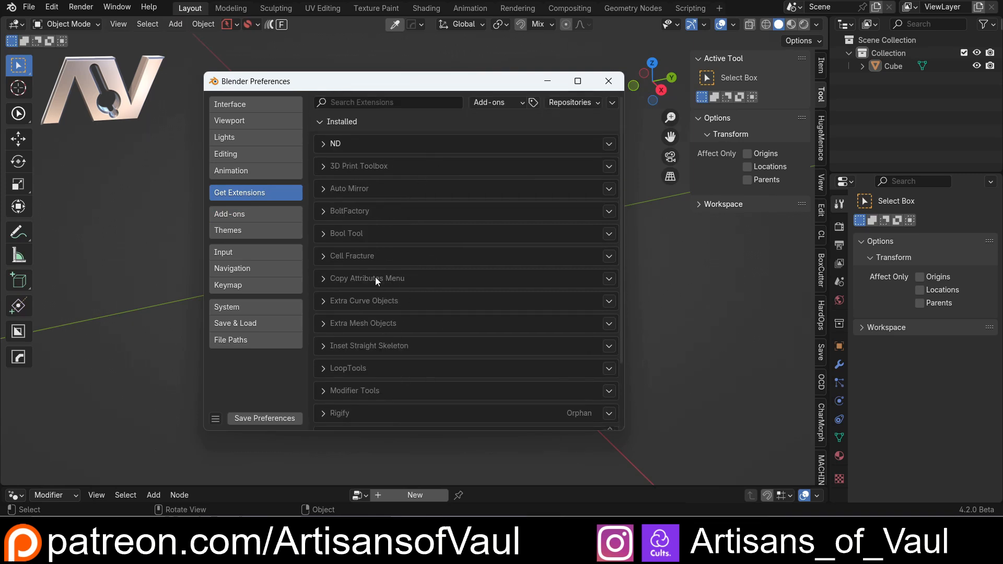
pyautogui.moveTo(345, 317)
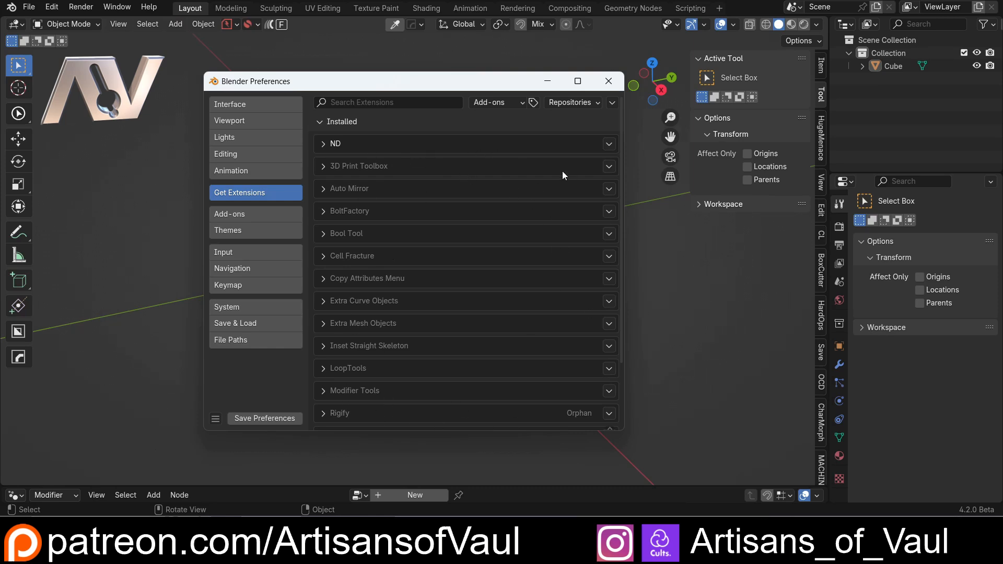
pyautogui.moveTo(403, 169)
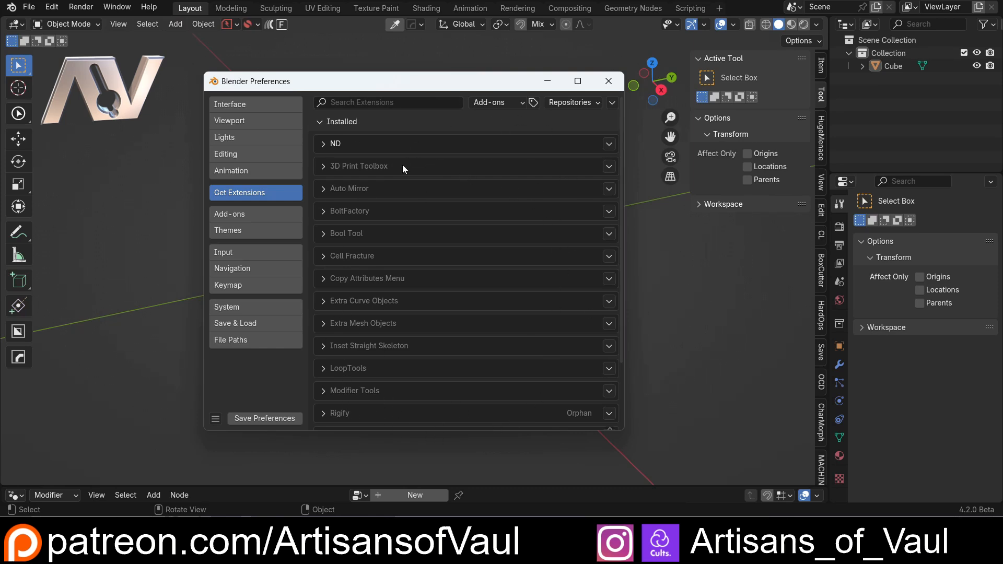
pyautogui.click(229, 213)
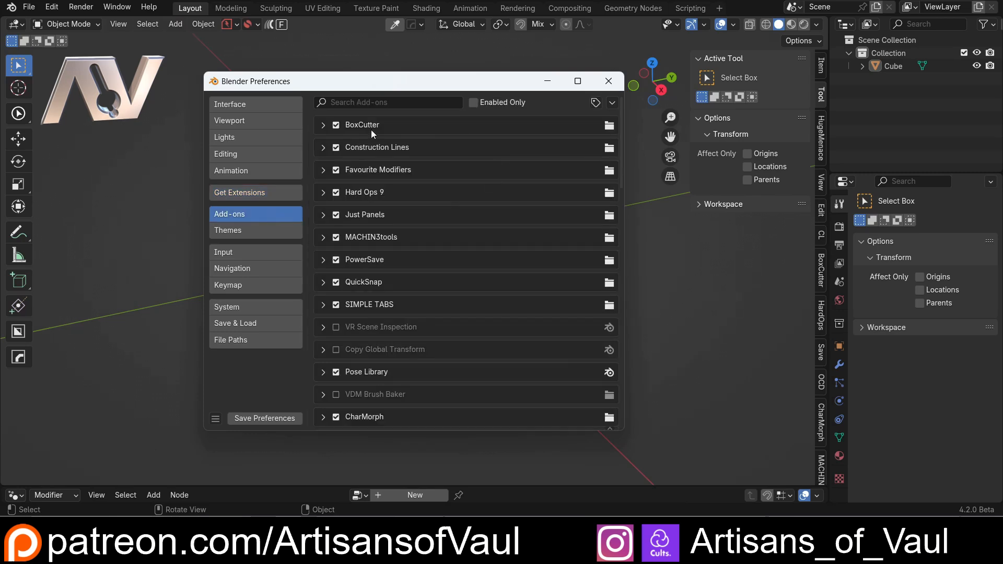
pyautogui.moveTo(427, 163)
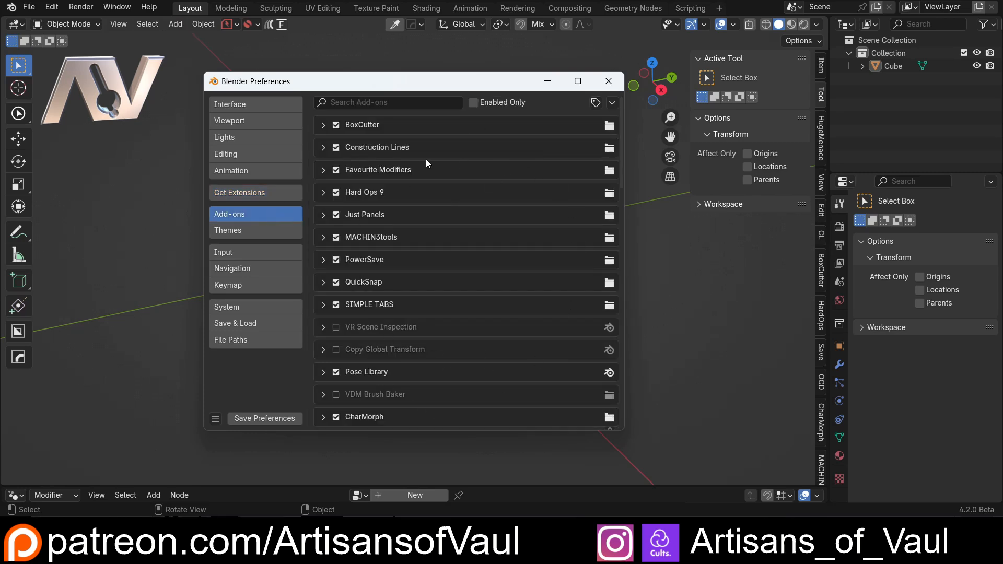
pyautogui.moveTo(482, 274)
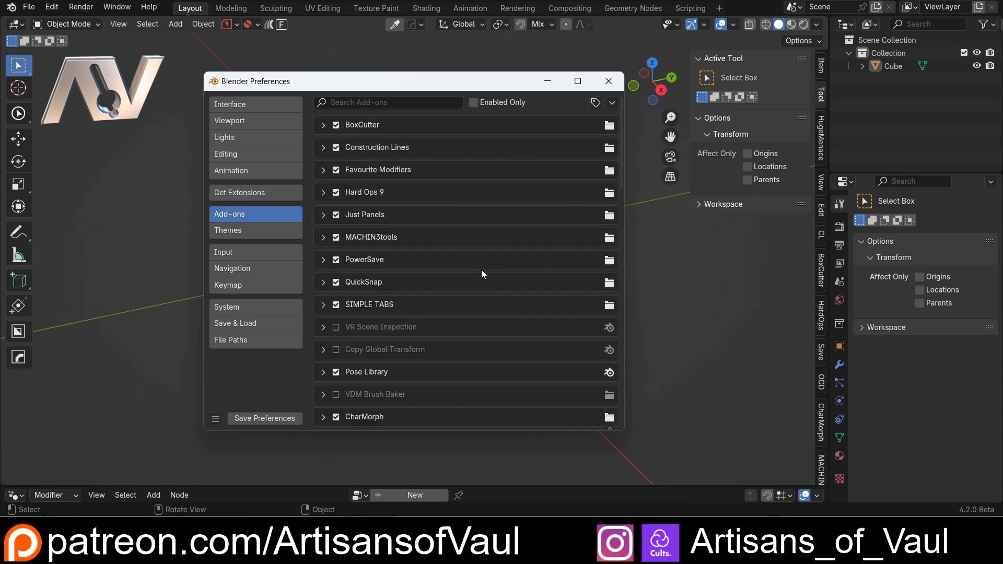
pyautogui.click(240, 193)
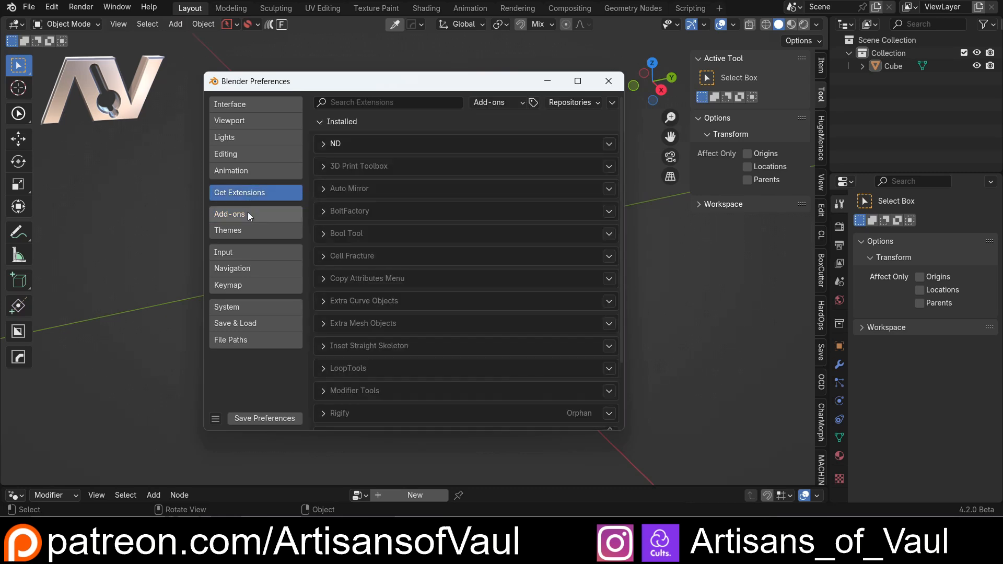
# Switch to Add-ons and scroll to the bottom and back up through all entries
pyautogui.click(229, 214)
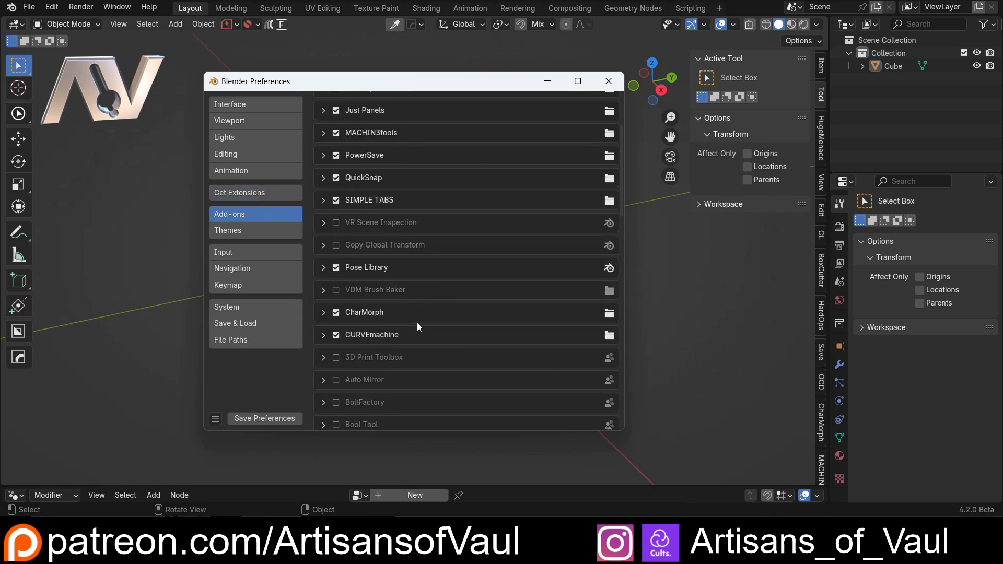
pyautogui.scroll(3)
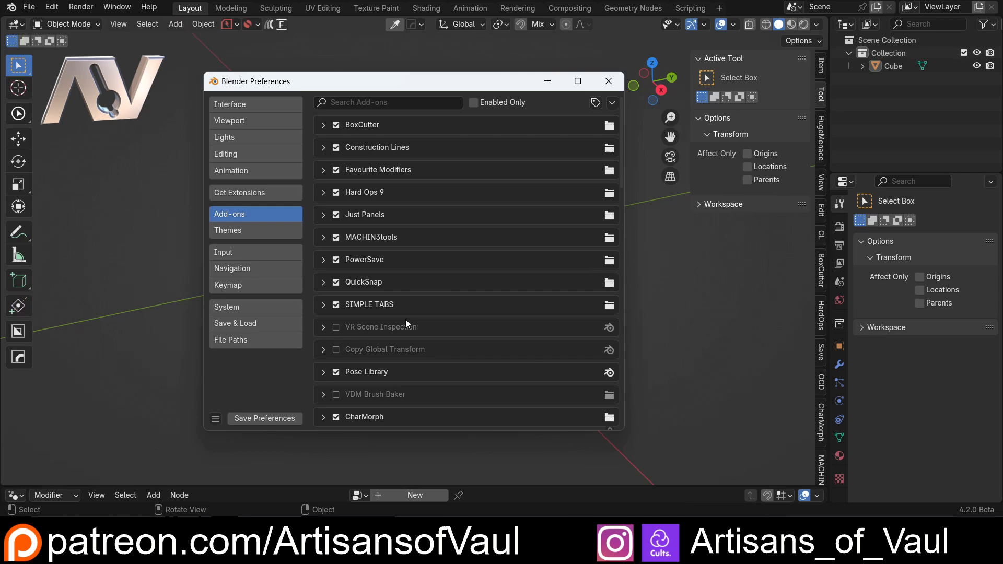
pyautogui.scroll(-3)
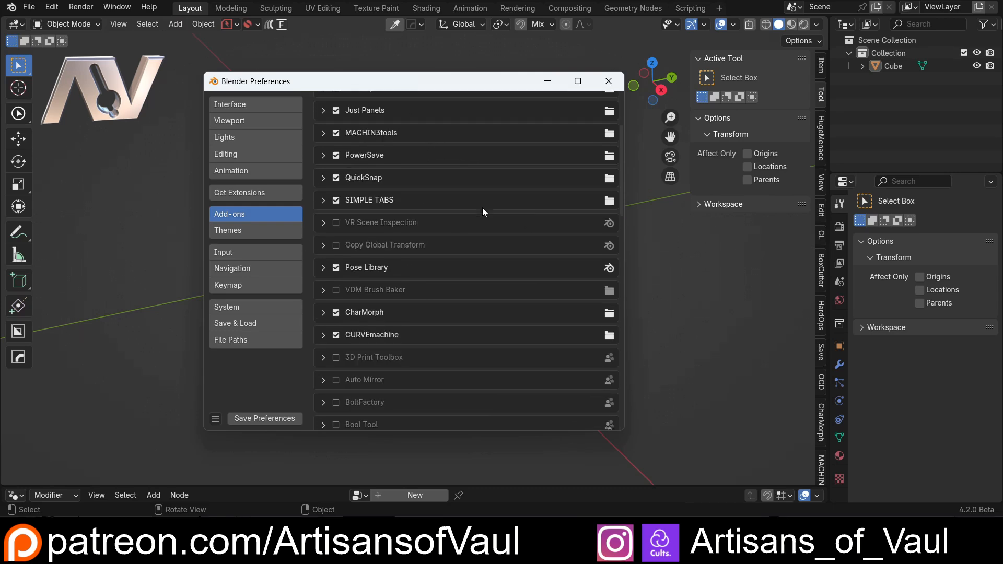
pyautogui.scroll(3)
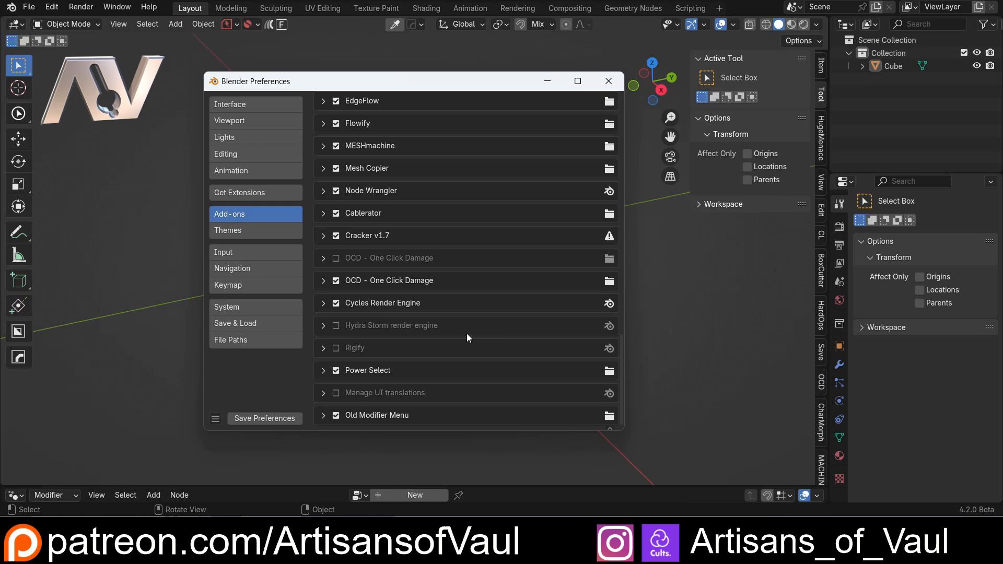
pyautogui.scroll(3)
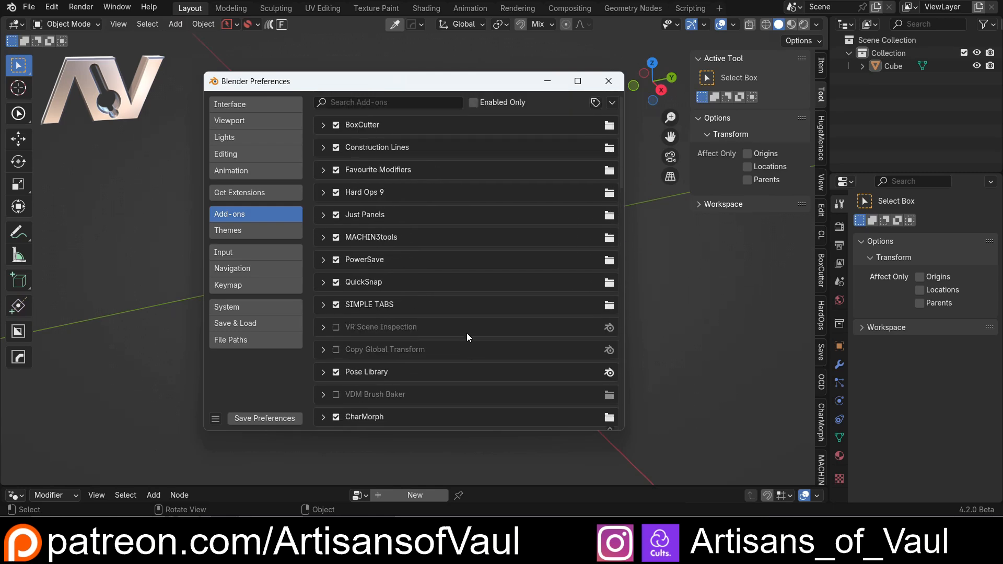
pyautogui.moveTo(454, 263)
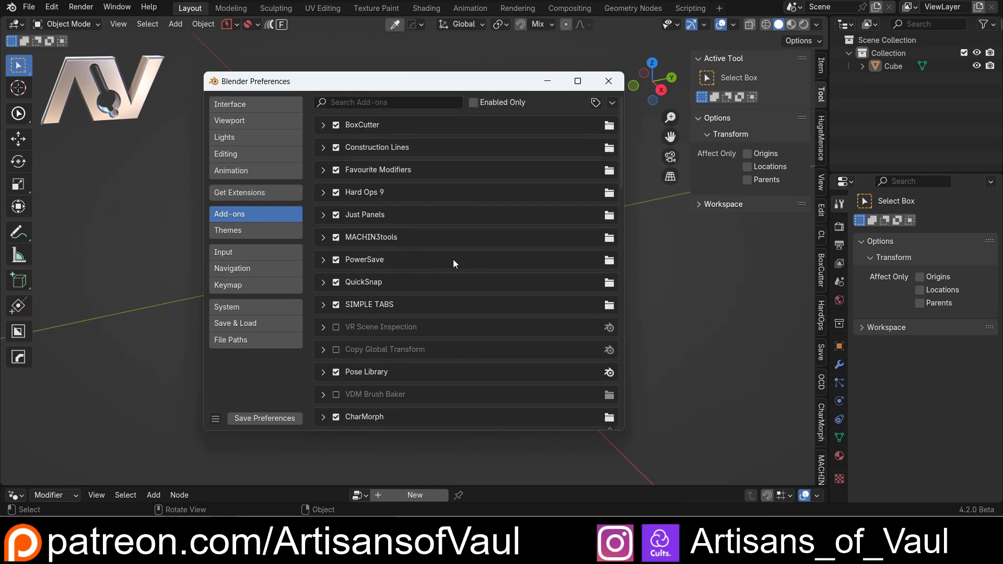
pyautogui.moveTo(466, 237)
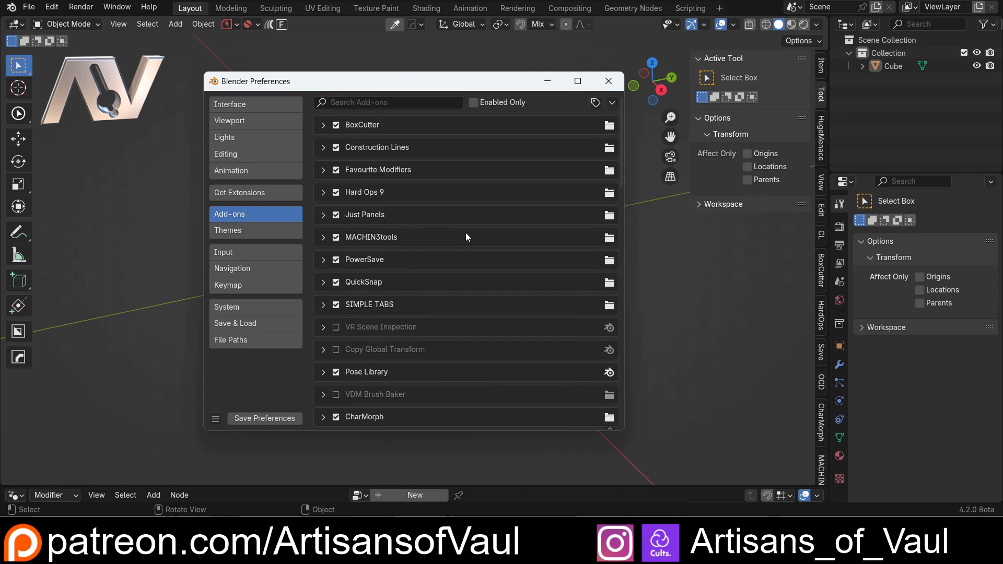
pyautogui.scroll(-3)
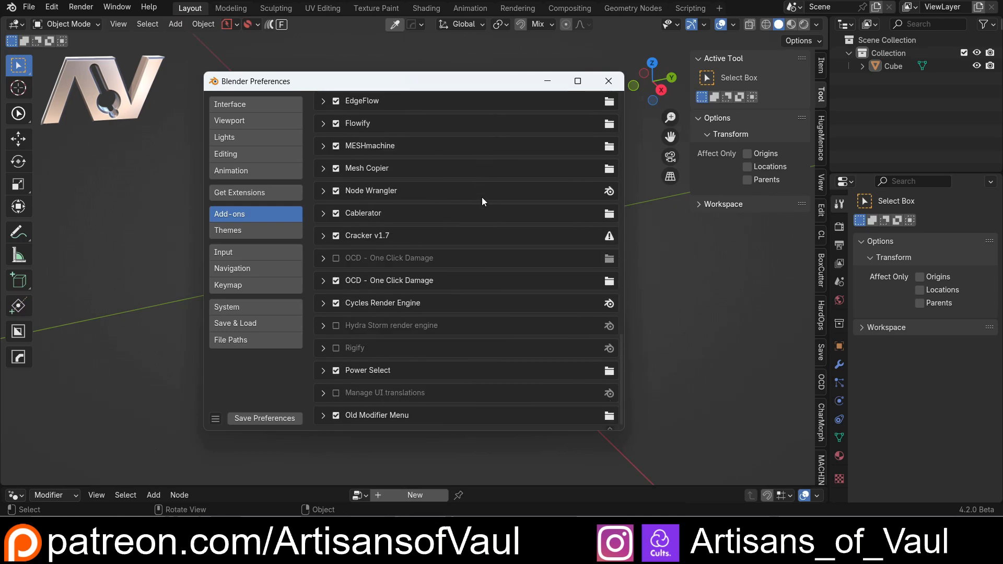
pyautogui.scroll(3)
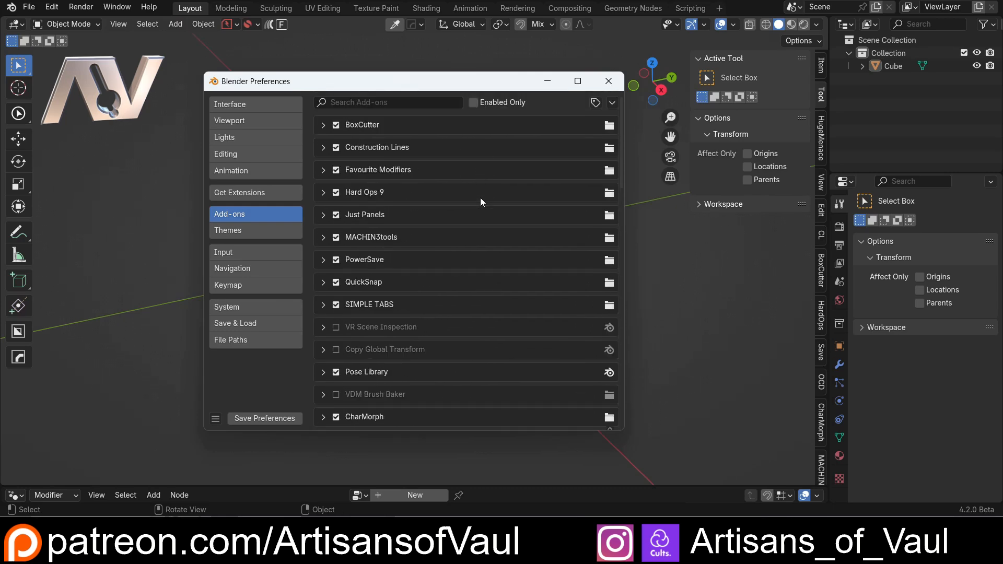
pyautogui.moveTo(357, 234)
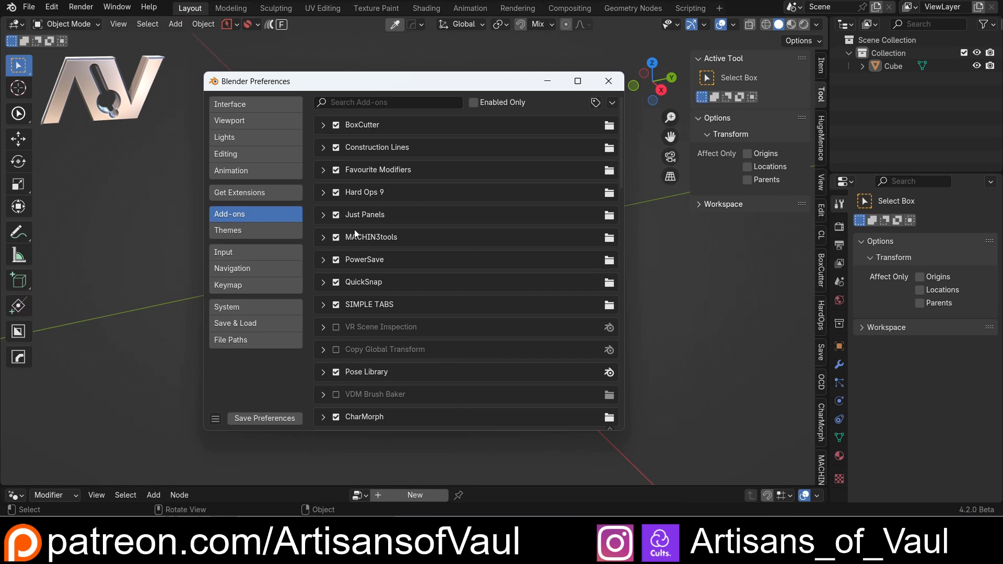
pyautogui.moveTo(525, 324)
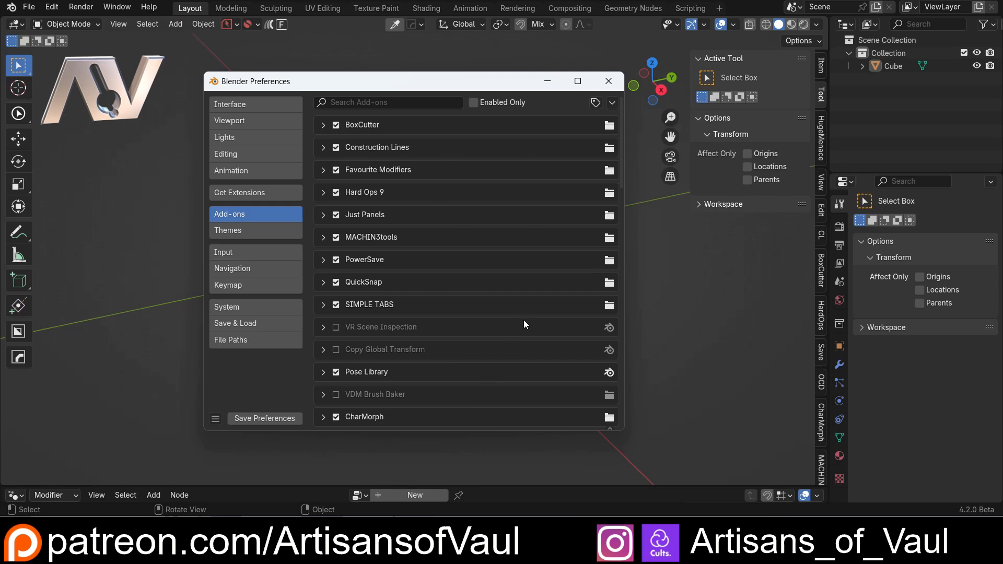